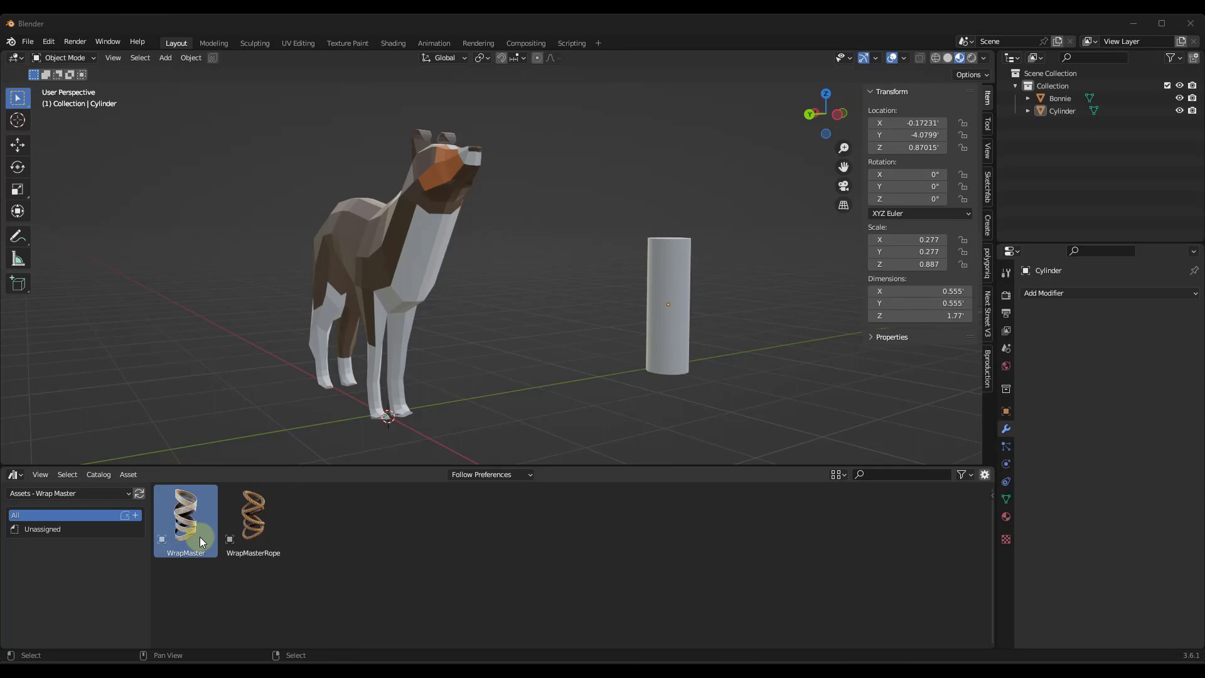
# Drop the WrapMaster helix into the scene, move it onto the dog's front leg, and add a second copy.
pyautogui.moveTo(185, 518); pyautogui.dragTo(452, 403)
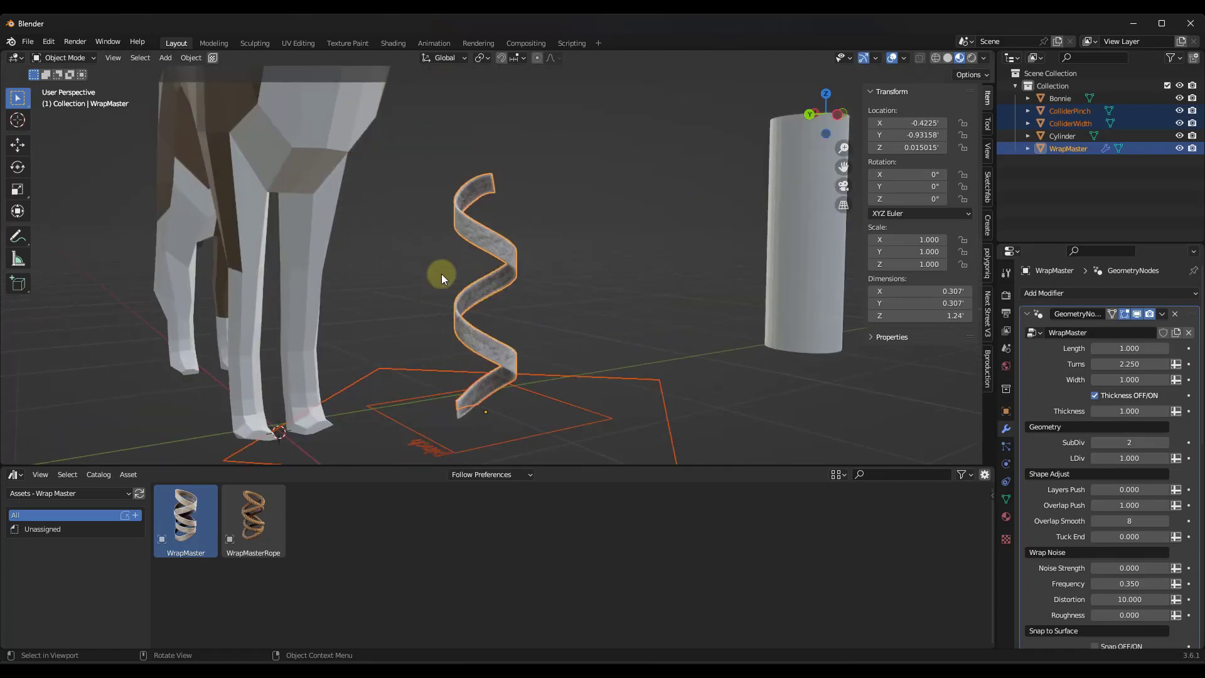
pyautogui.press('KP_7')
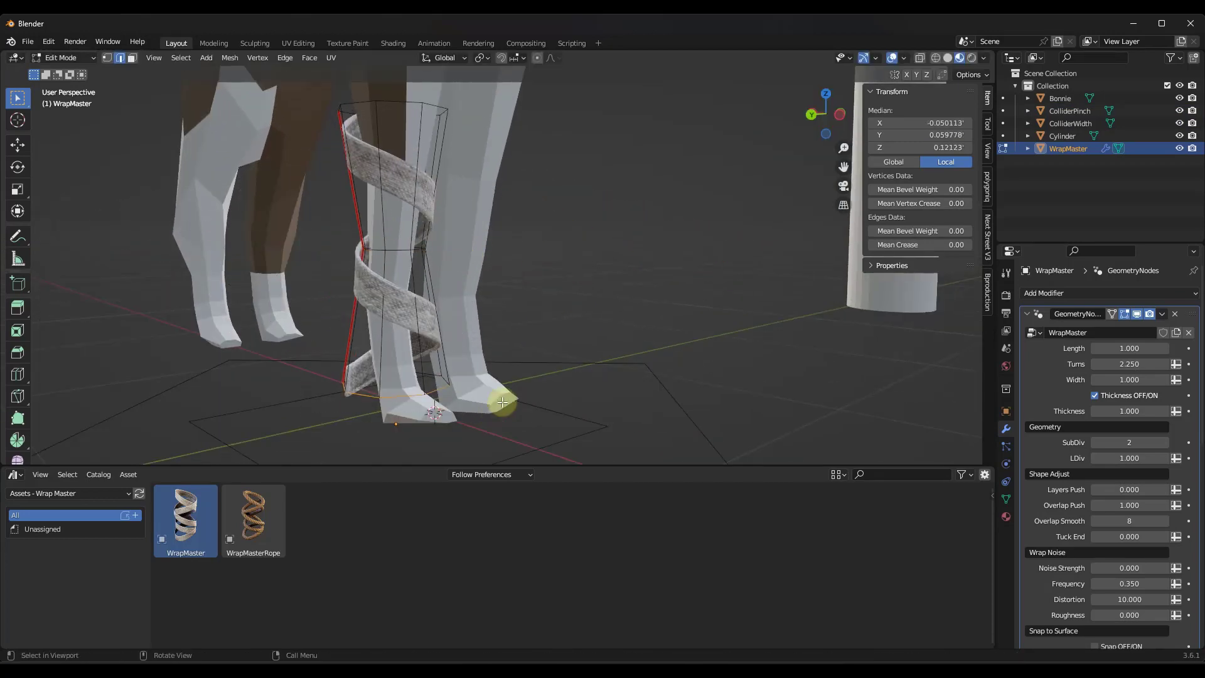
pyautogui.moveTo(501, 401); pyautogui.dragTo(477, 358)
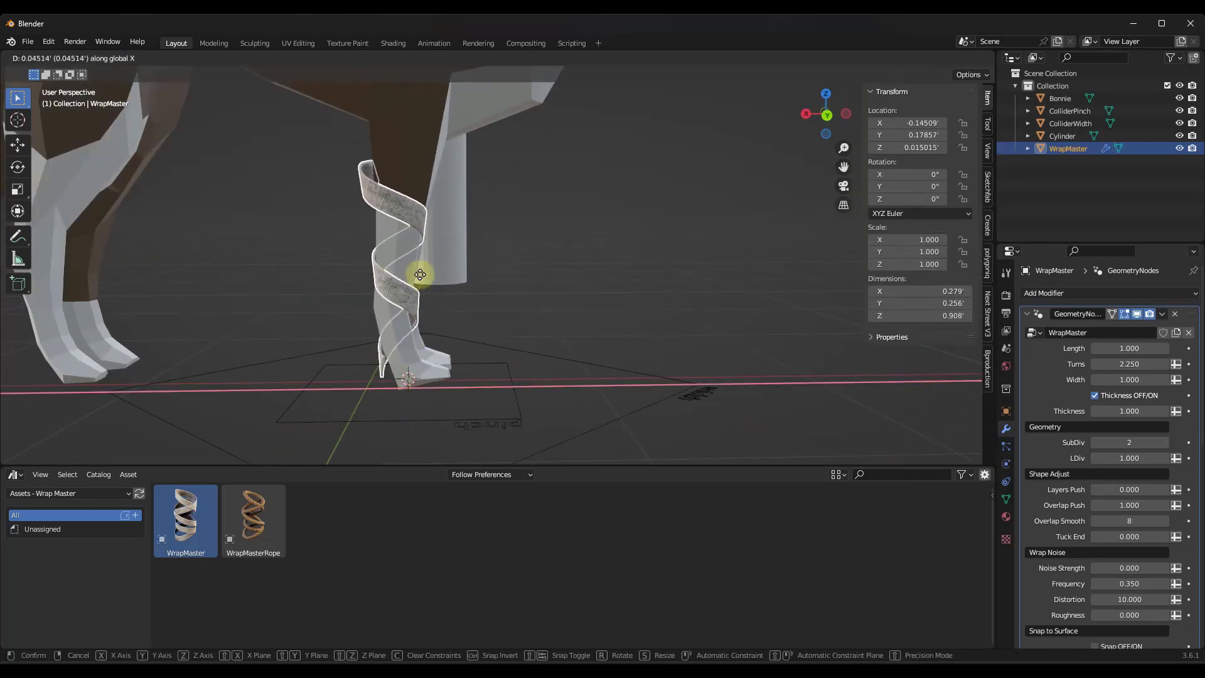
pyautogui.click(416, 274)
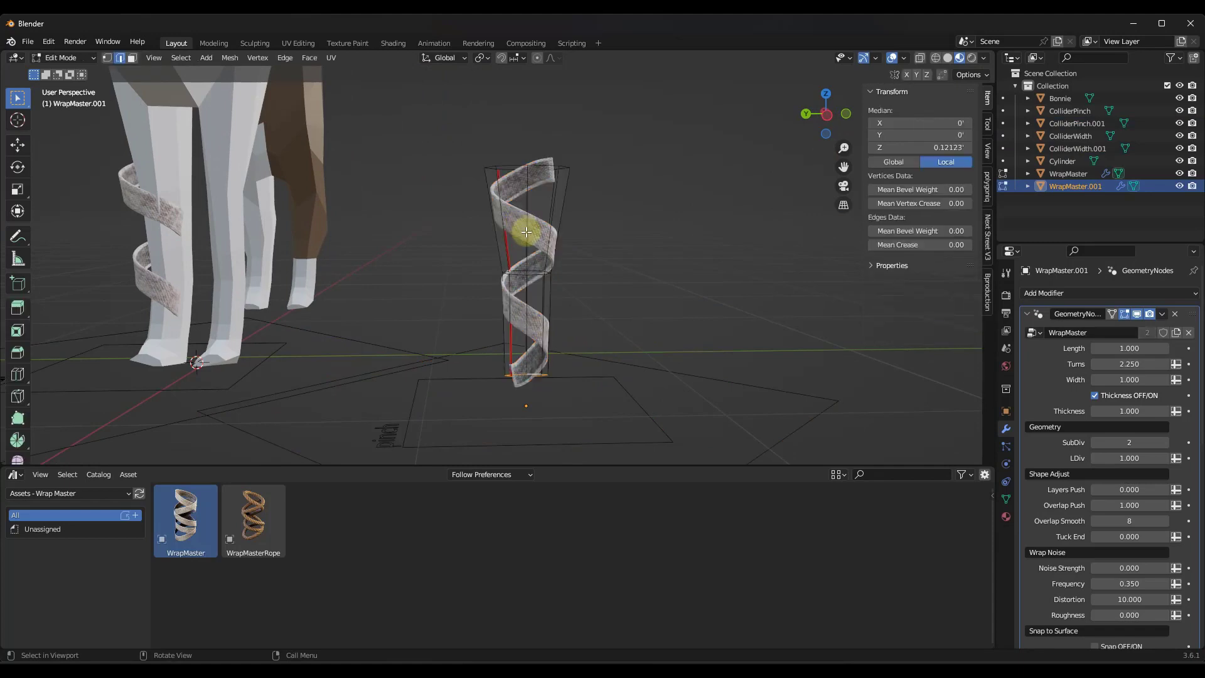
pyautogui.click(185, 517)
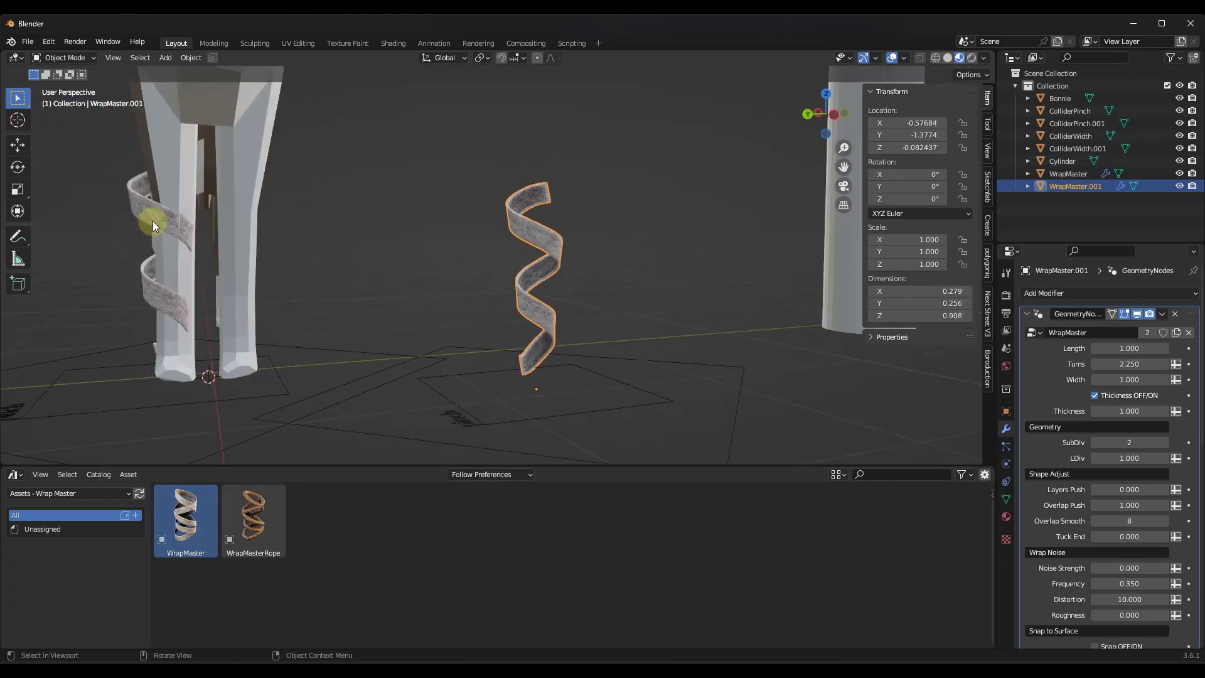
# Undo the helix placement and select the helix with its two colliders for deletion.
pyautogui.click(190, 520)
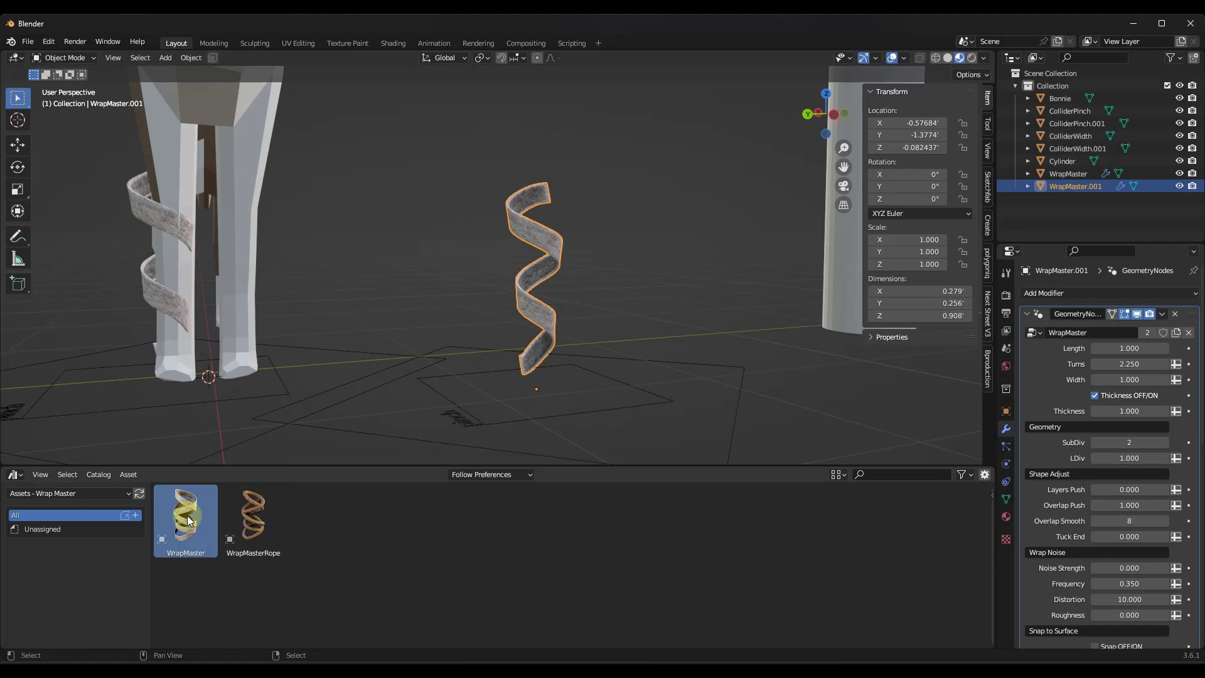
pyautogui.moveTo(189, 520)
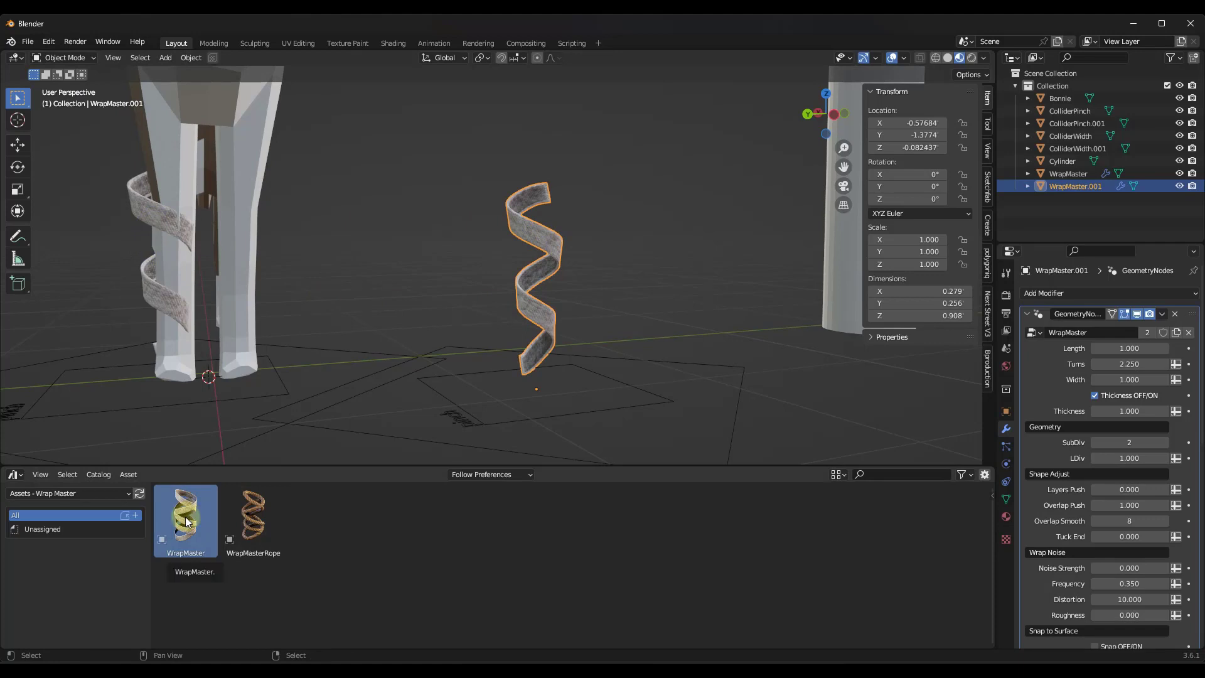
pyautogui.moveTo(199, 512)
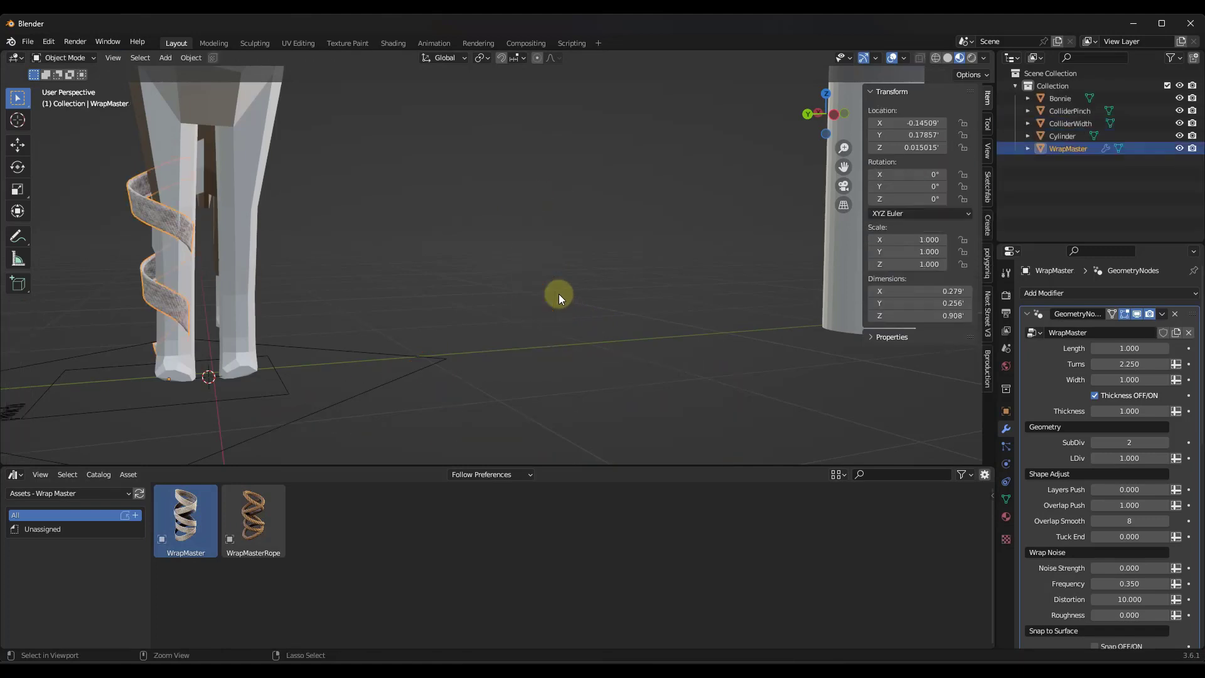
pyautogui.press('Tab')
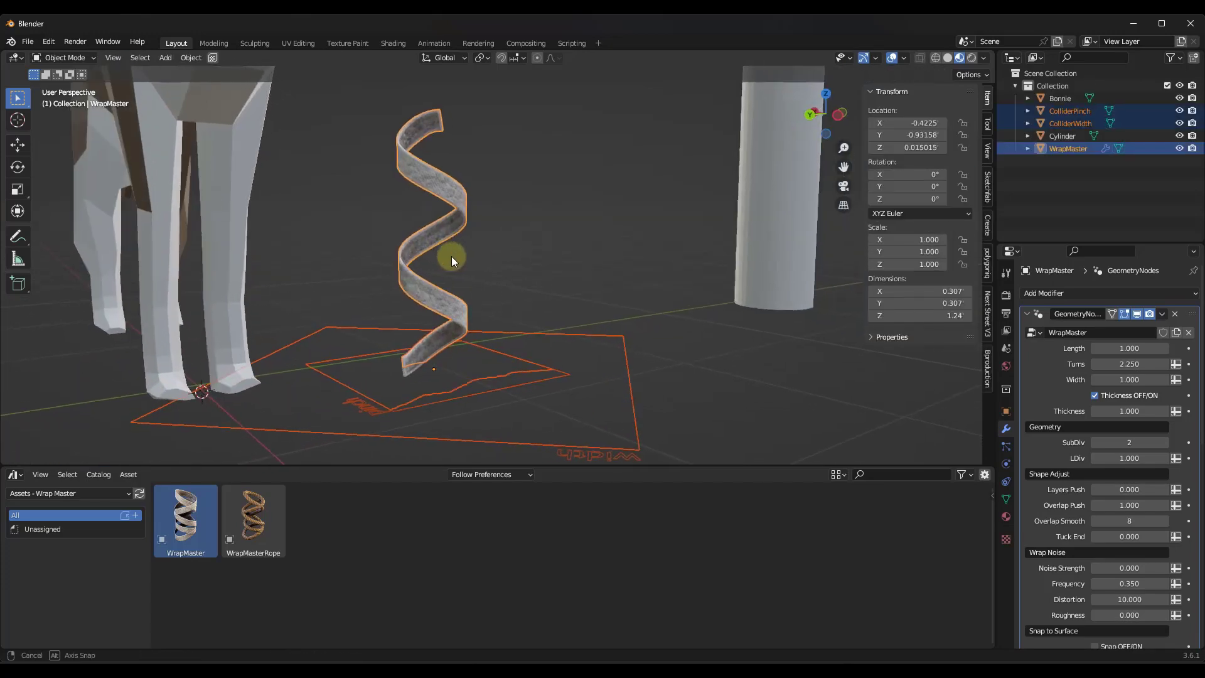
pyautogui.moveTo(451, 261); pyautogui.dragTo(416, 372)
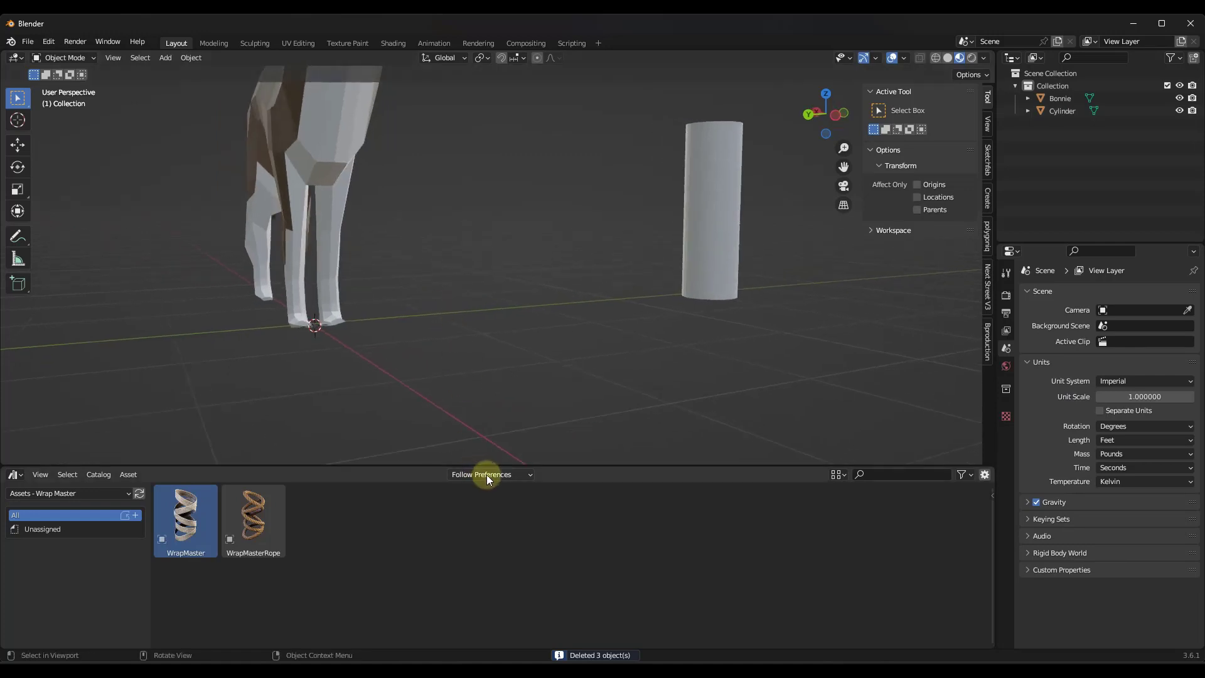
pyautogui.moveTo(490, 479)
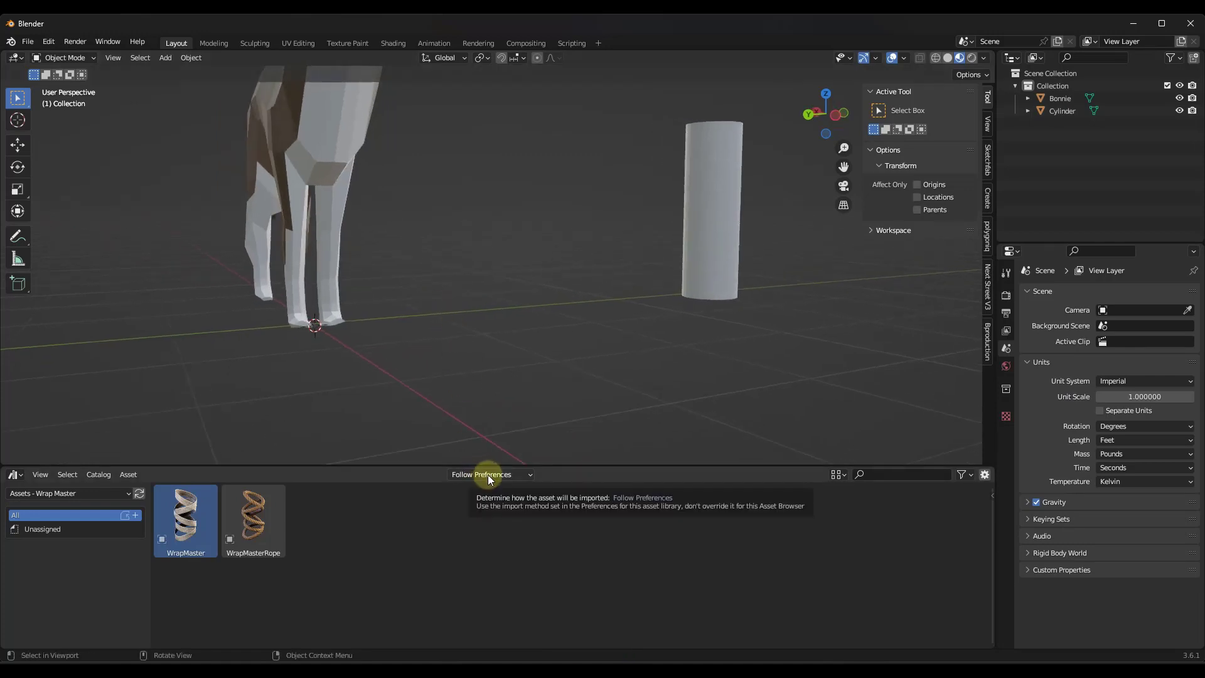
# Choose Append (Reuse Data) in the Asset Browser's import method dropdown.
pyautogui.click(490, 474)
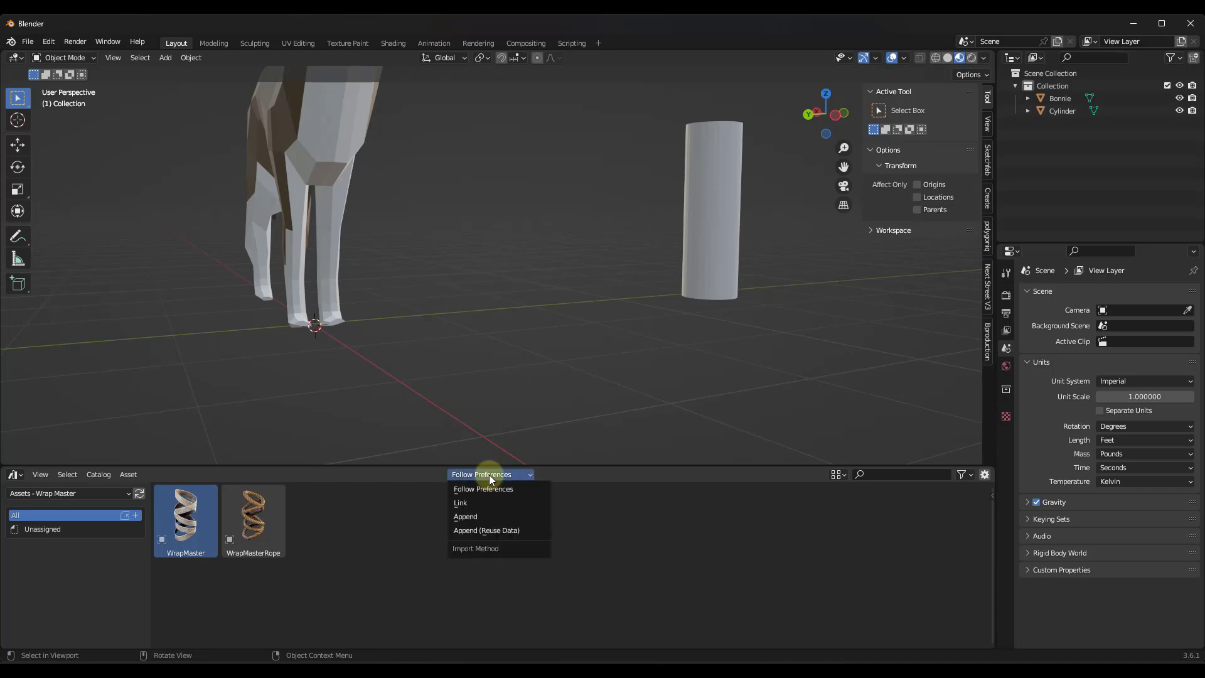
pyautogui.moveTo(464, 529)
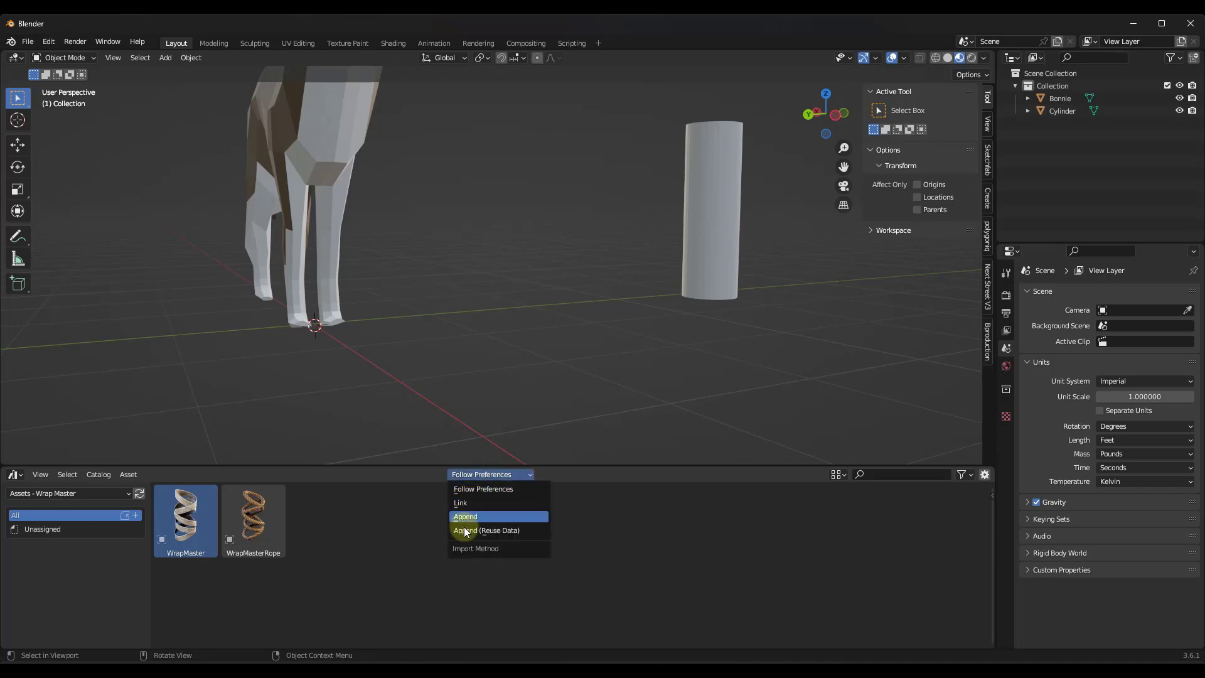
pyautogui.moveTo(479, 532)
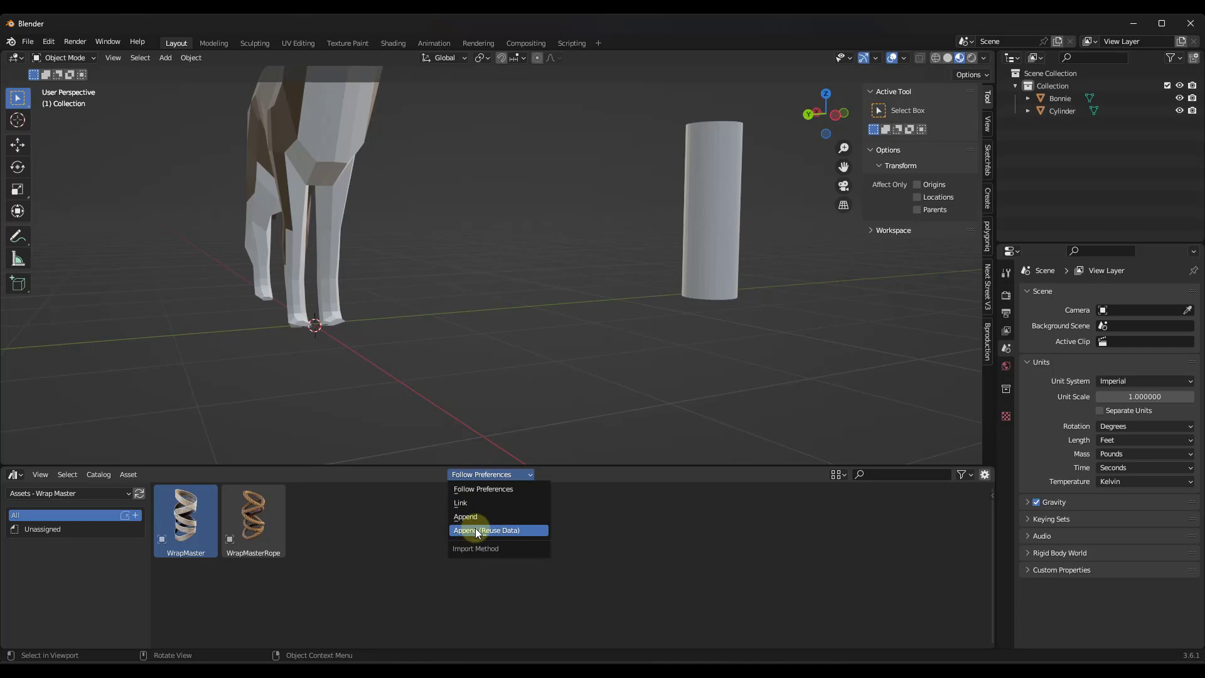
pyautogui.moveTo(479, 514)
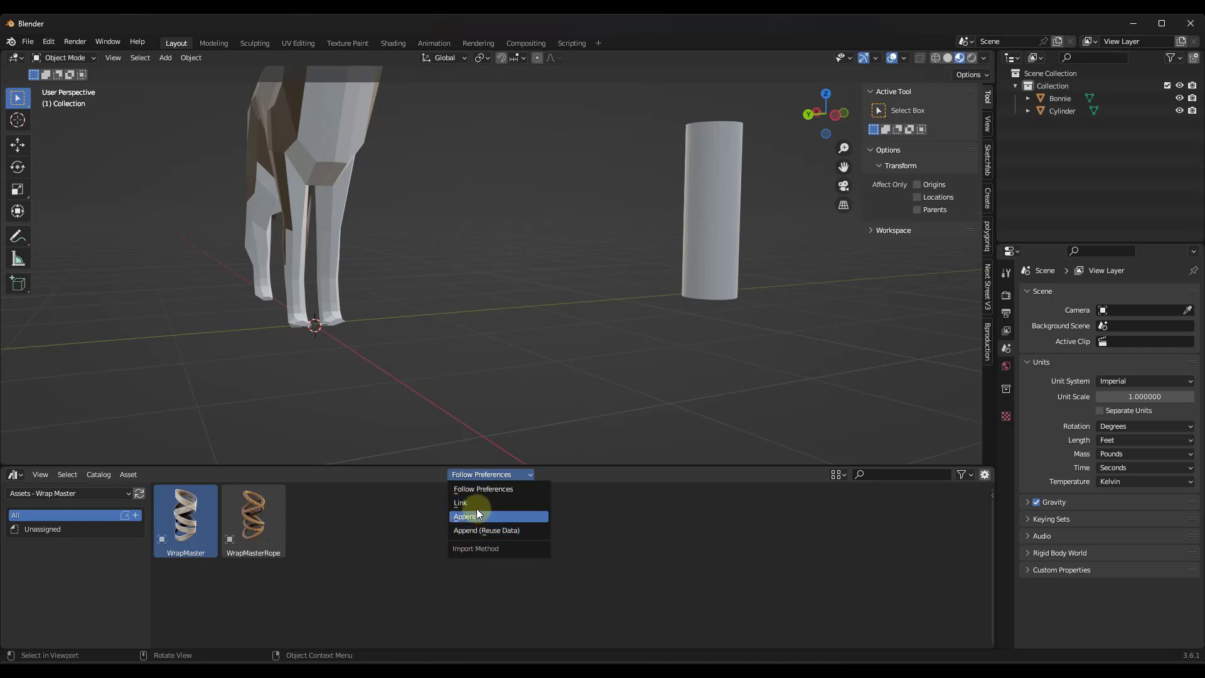
pyautogui.moveTo(472, 502)
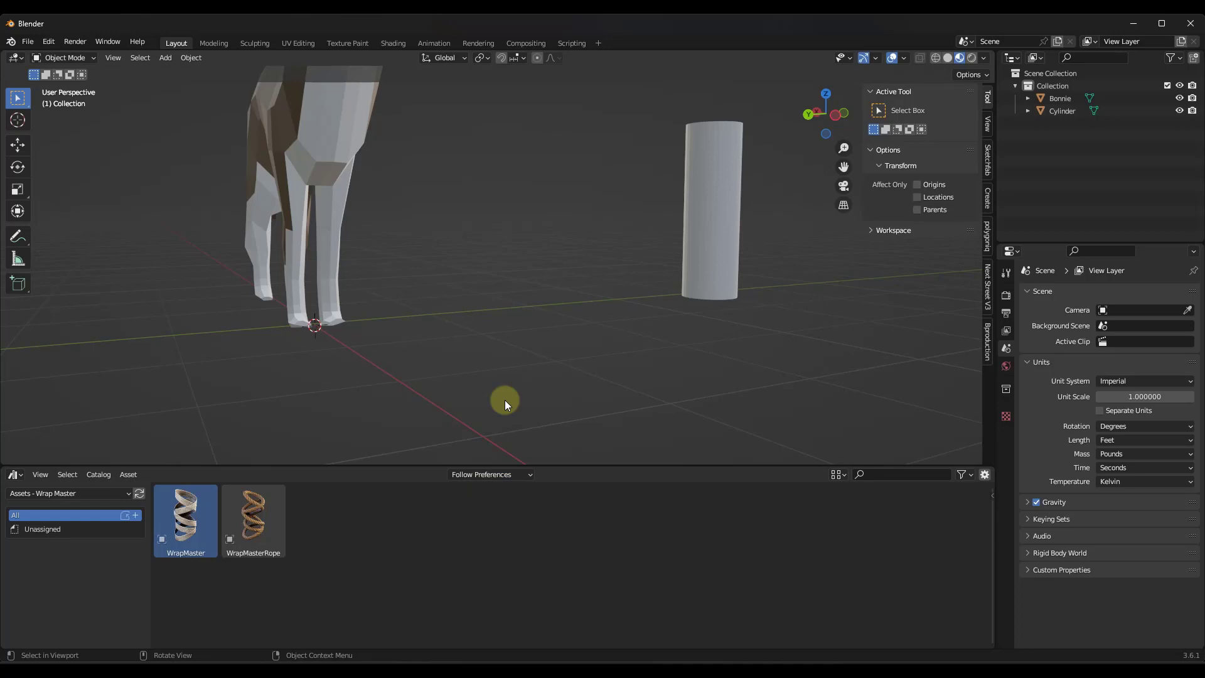
pyautogui.moveTo(452, 364)
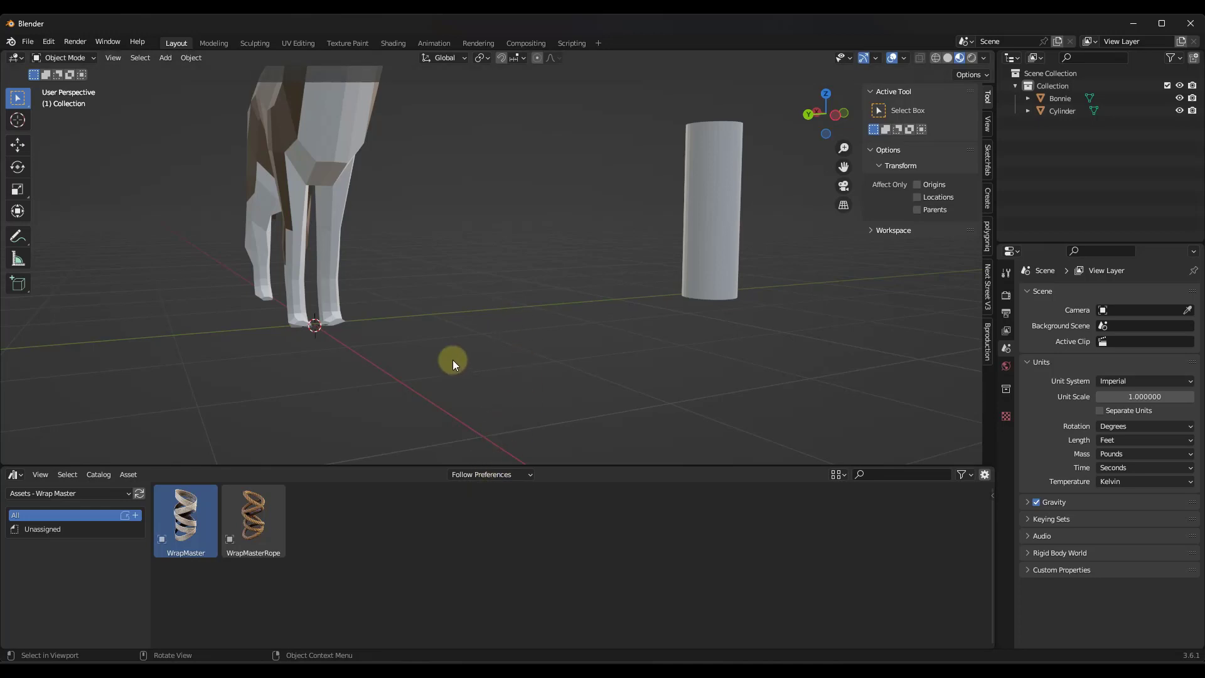
pyautogui.moveTo(479, 474)
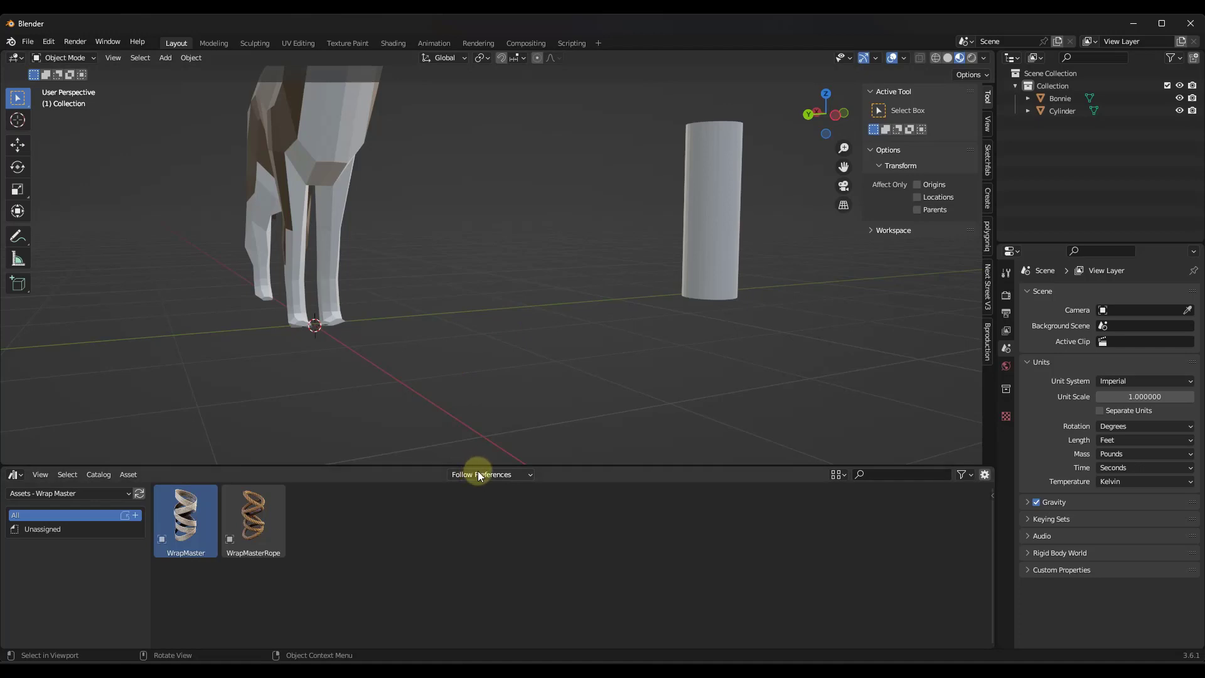
pyautogui.click(489, 475)
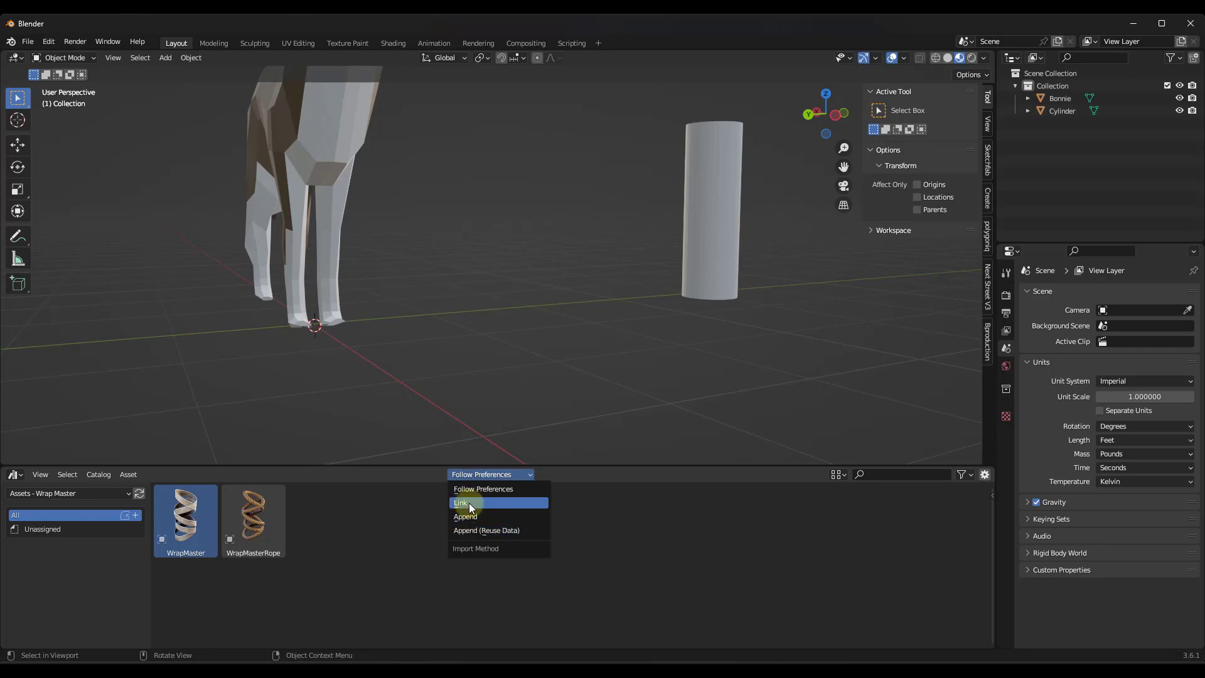
pyautogui.moveTo(471, 517)
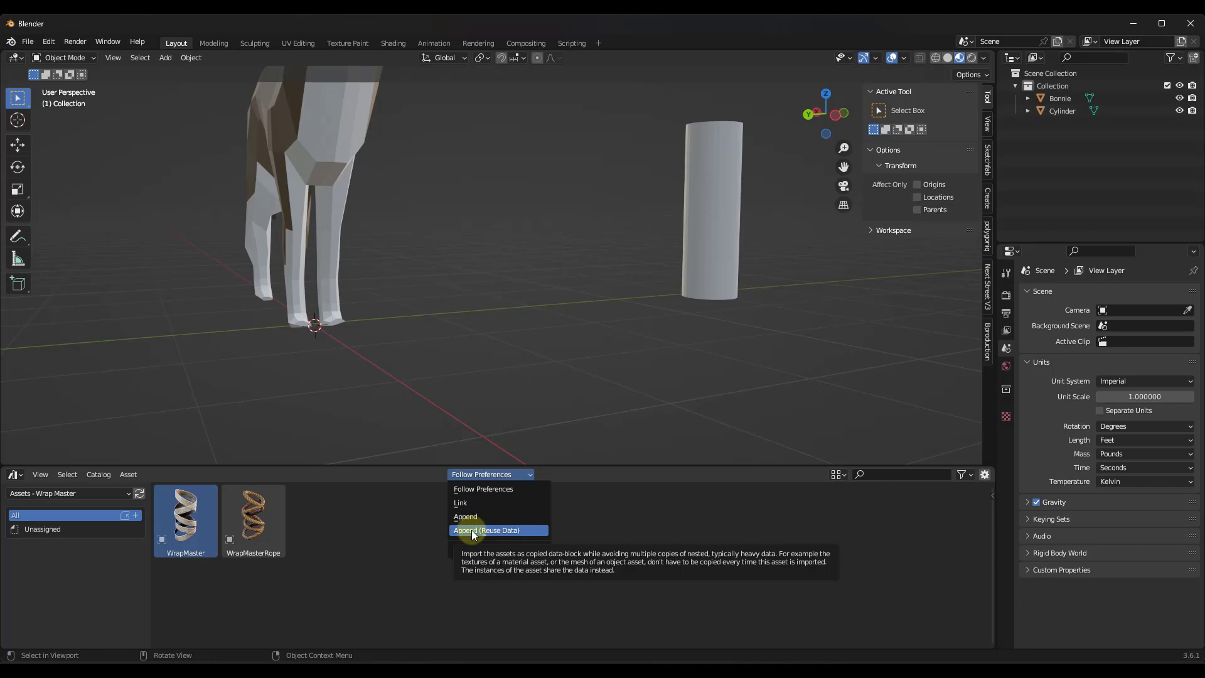
pyautogui.moveTo(495, 477)
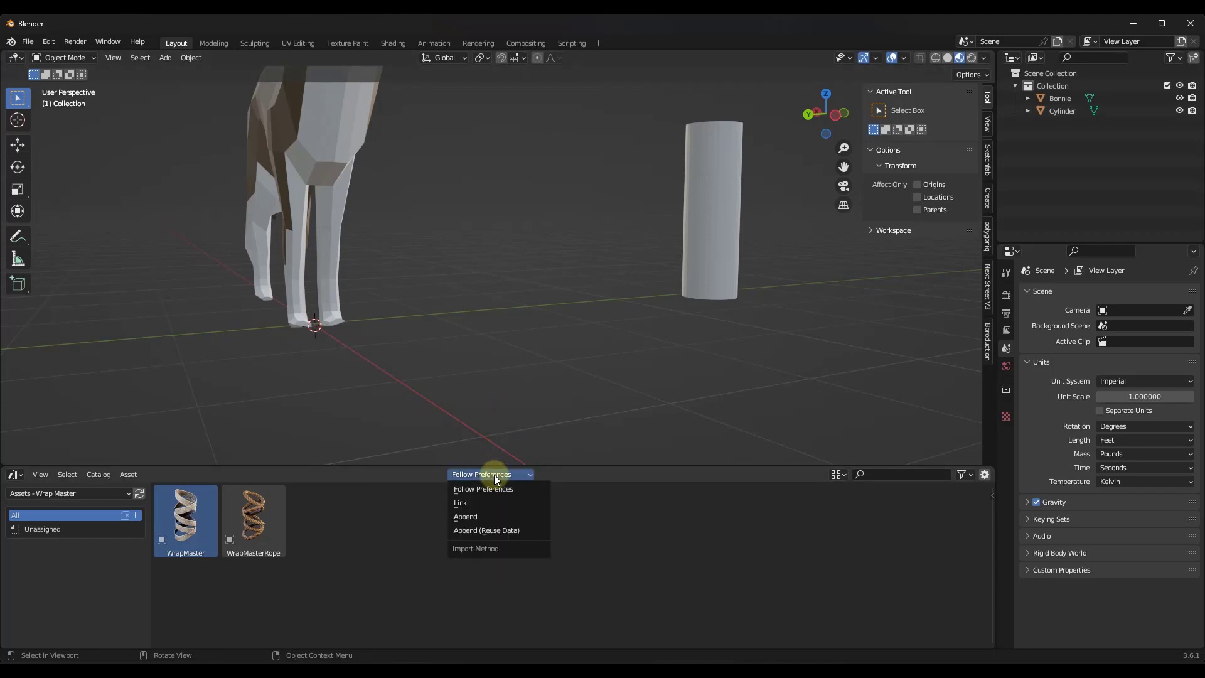
pyautogui.moveTo(486, 530)
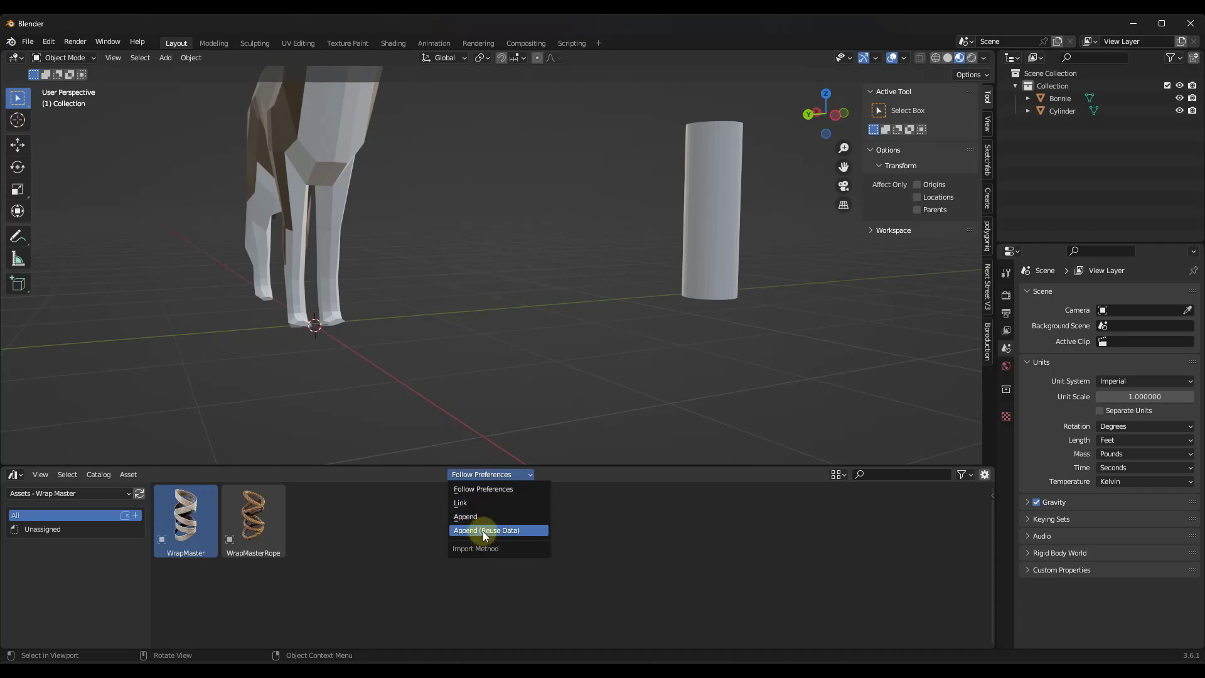
pyautogui.click(487, 529)
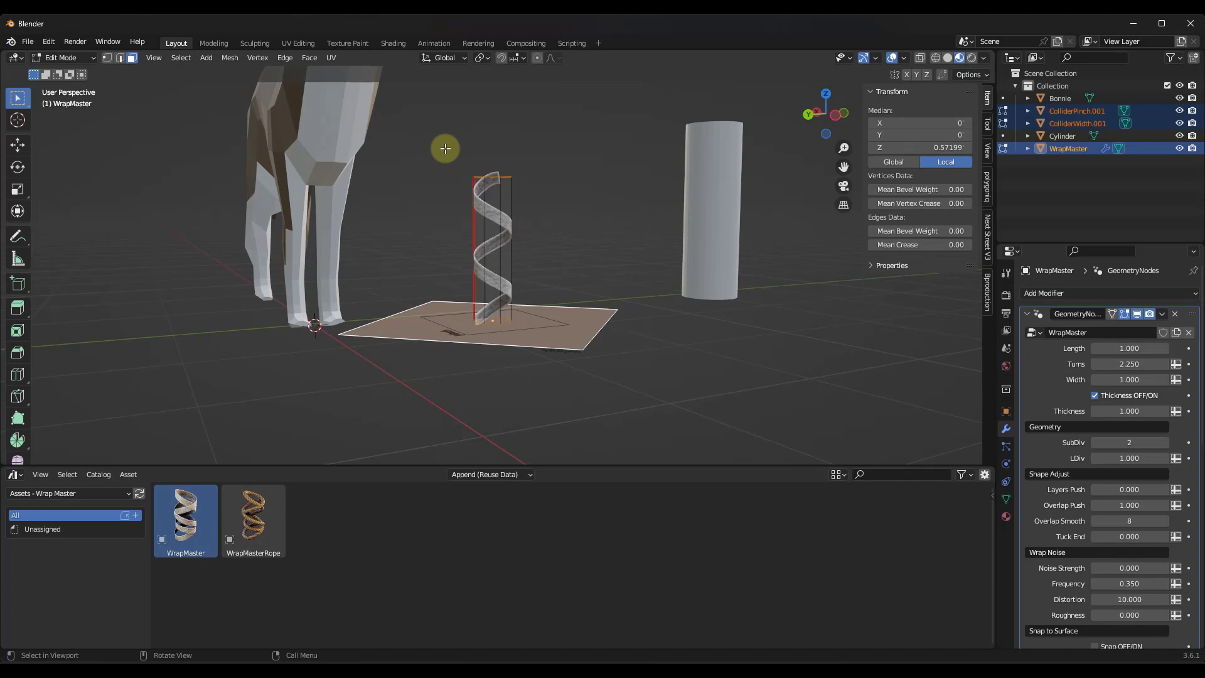
# Leave mesh editing of the helix back to Object Mode.
pyautogui.press('s')
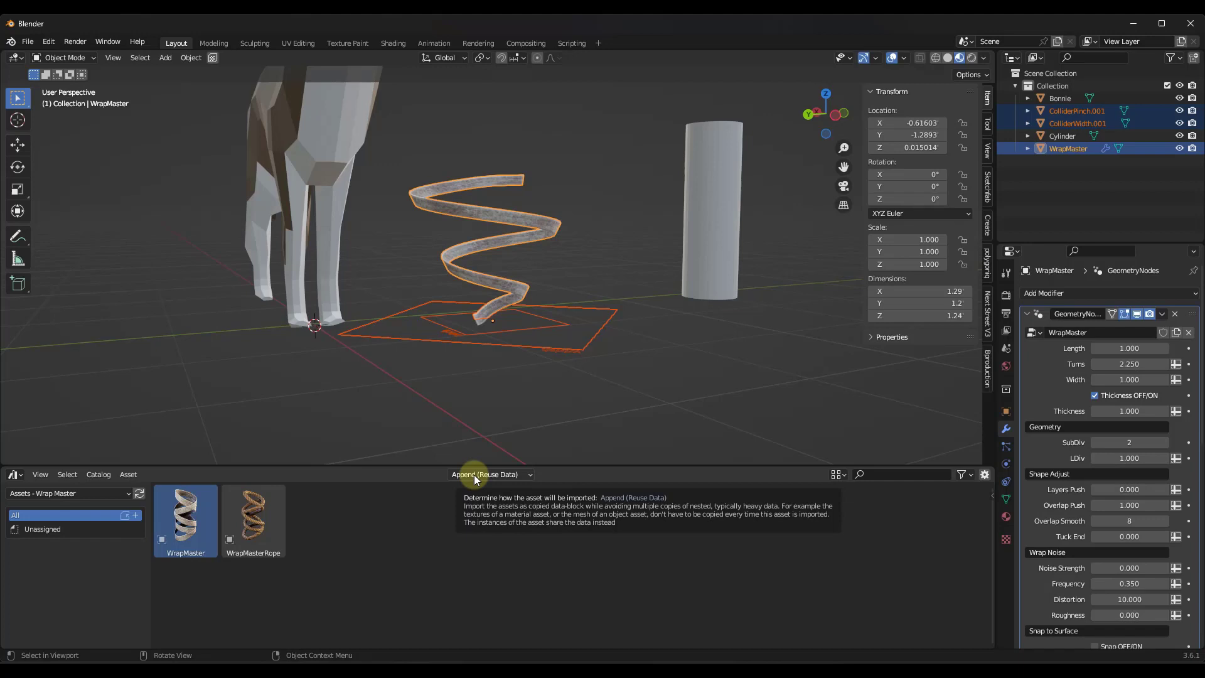
pyautogui.moveTo(484, 480)
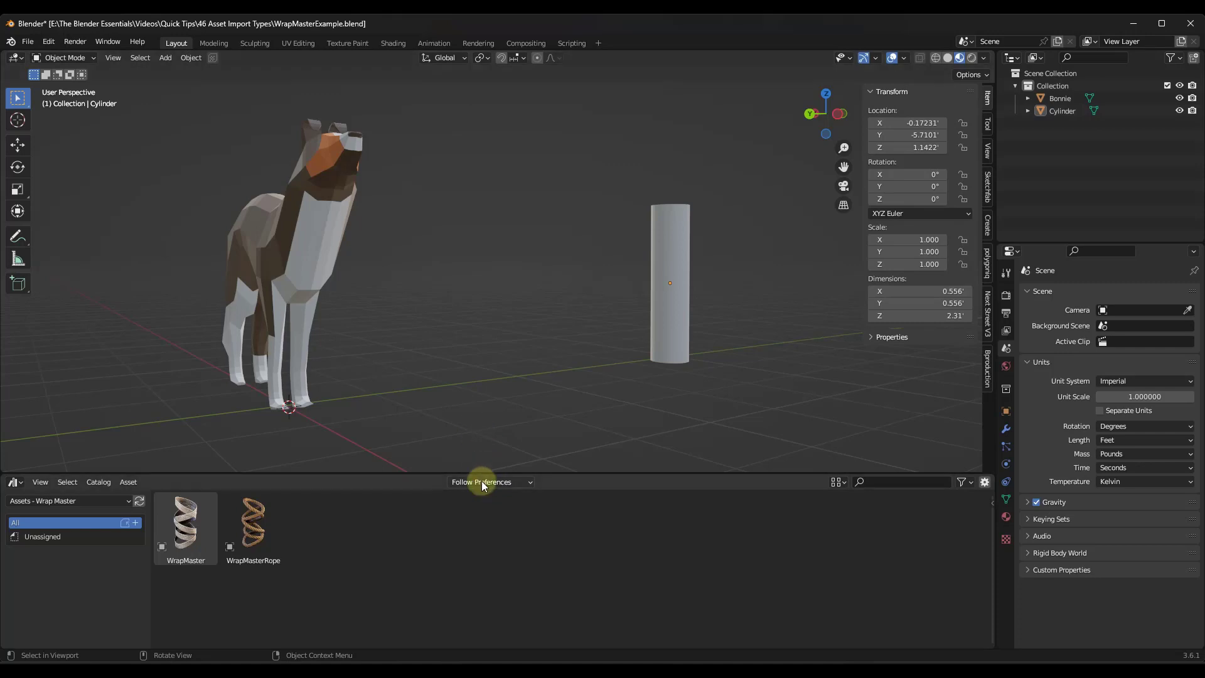
# Set the import method to Append, inspect the new helix alone, and pick the WrapMasterRope asset.
pyautogui.click(489, 482)
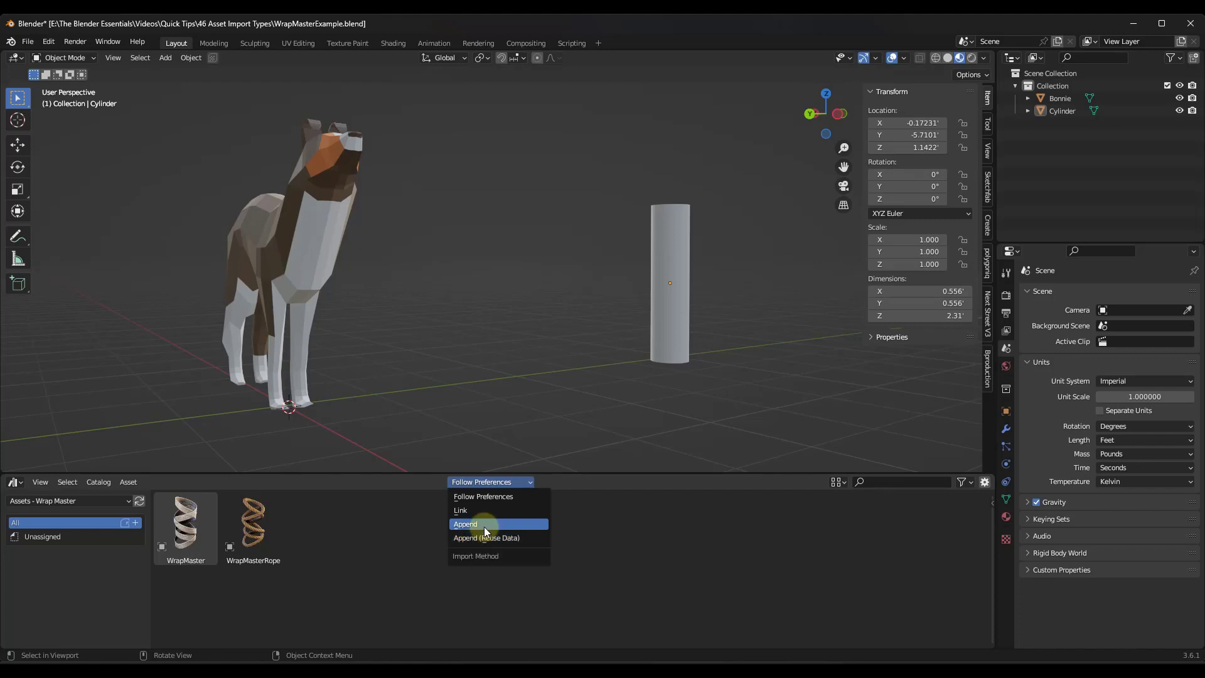
pyautogui.click(464, 525)
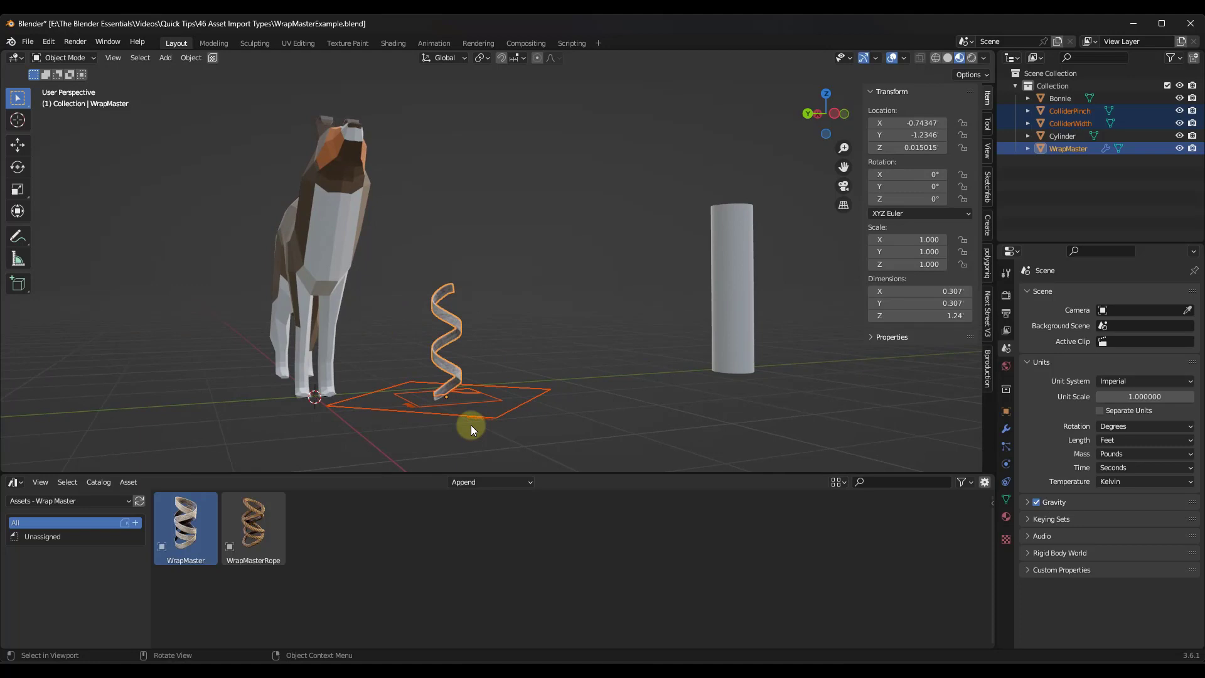
pyautogui.moveTo(470, 428); pyautogui.dragTo(482, 381)
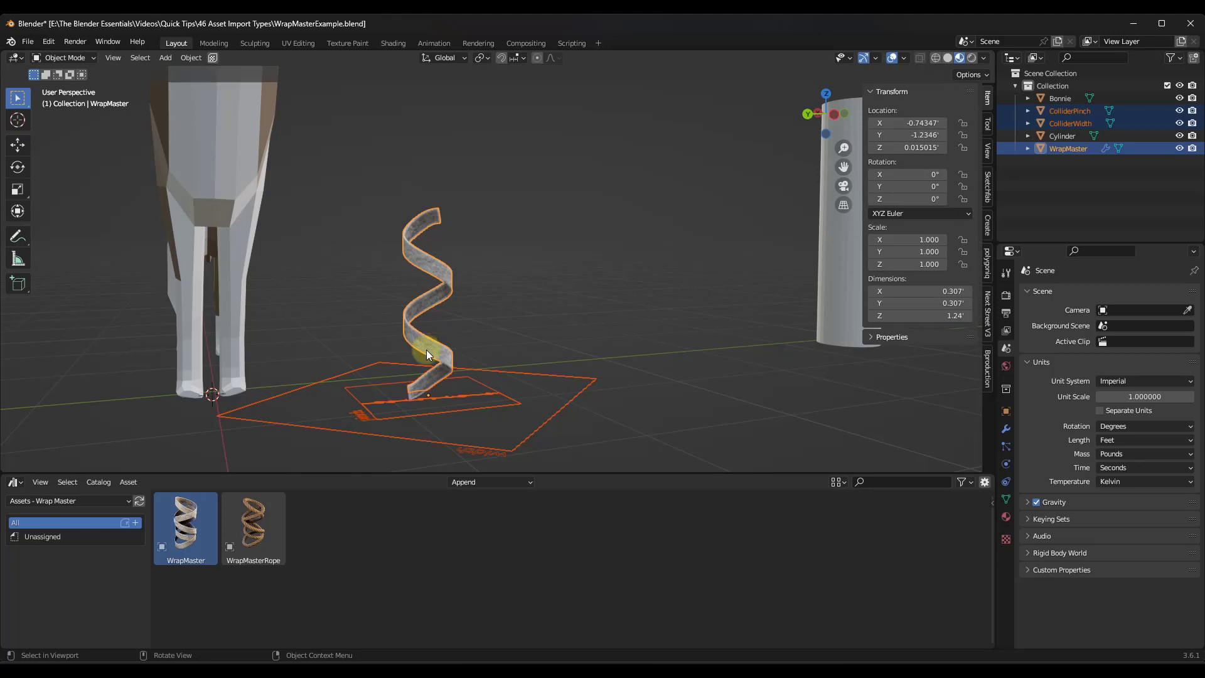
pyautogui.click(427, 354)
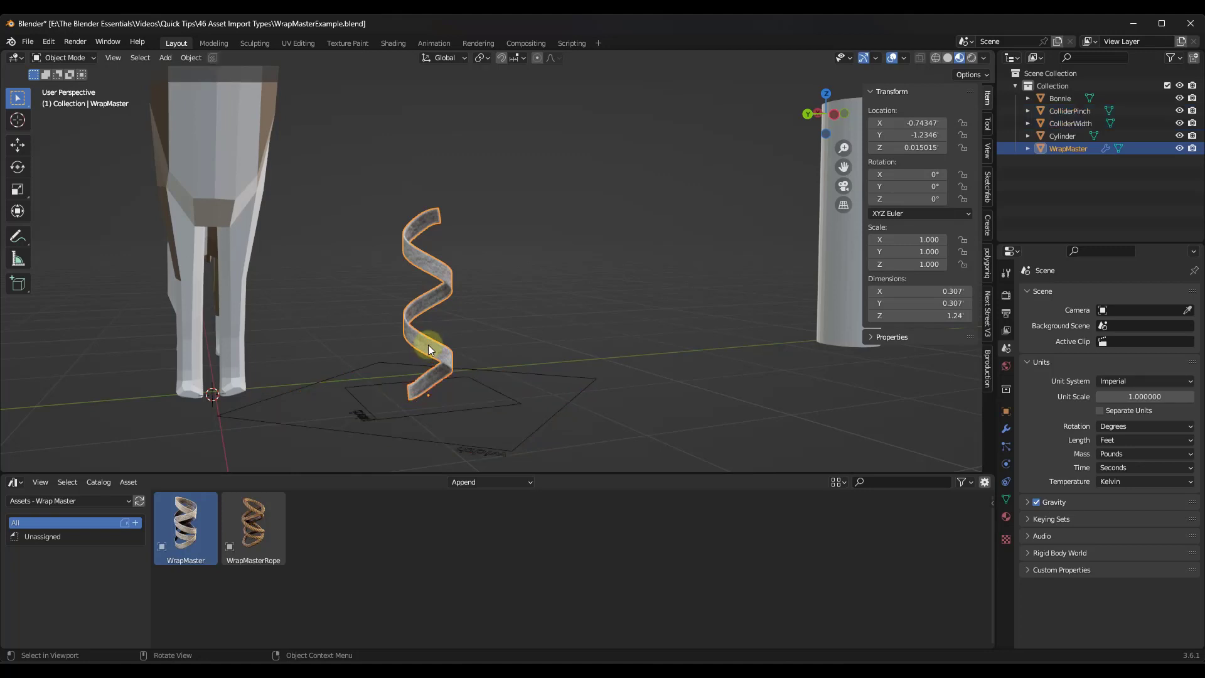
pyautogui.press('Tab')
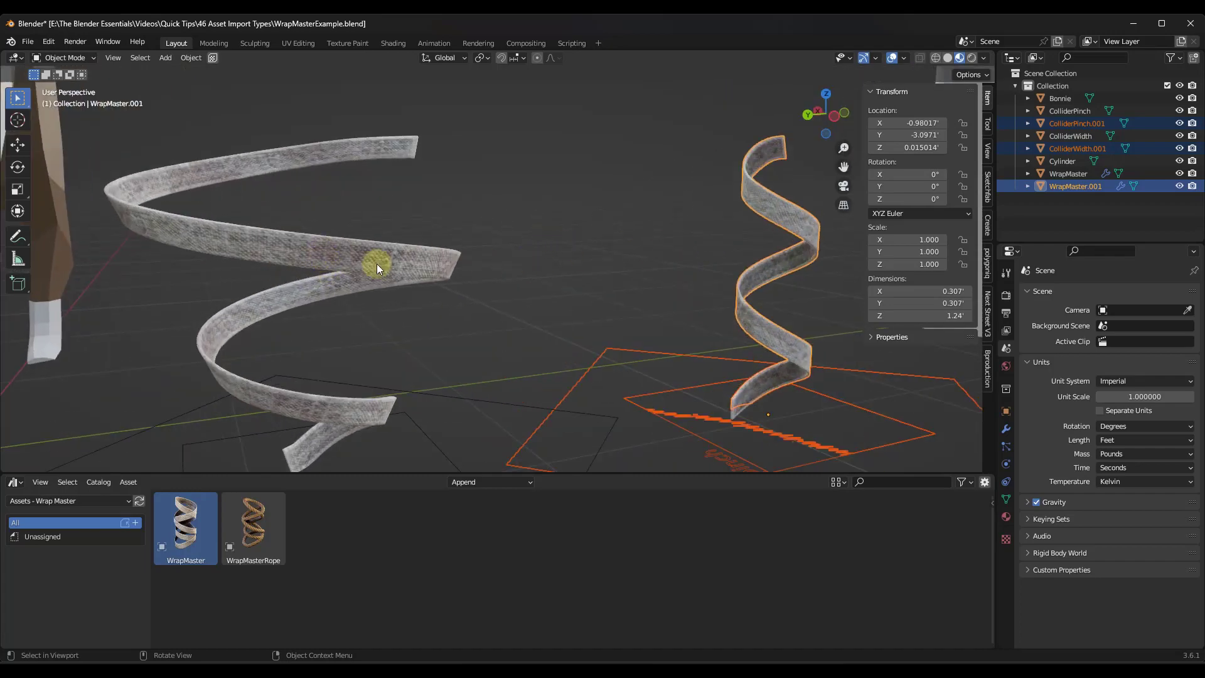
pyautogui.moveTo(344, 257)
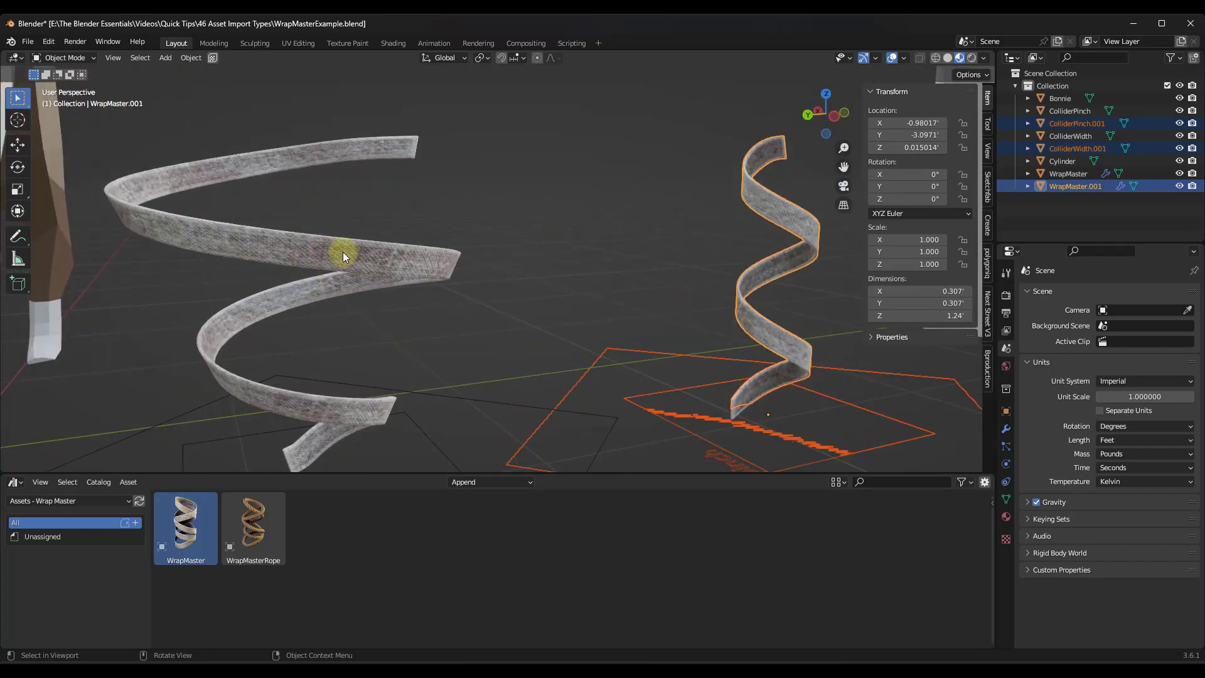
pyautogui.click(254, 526)
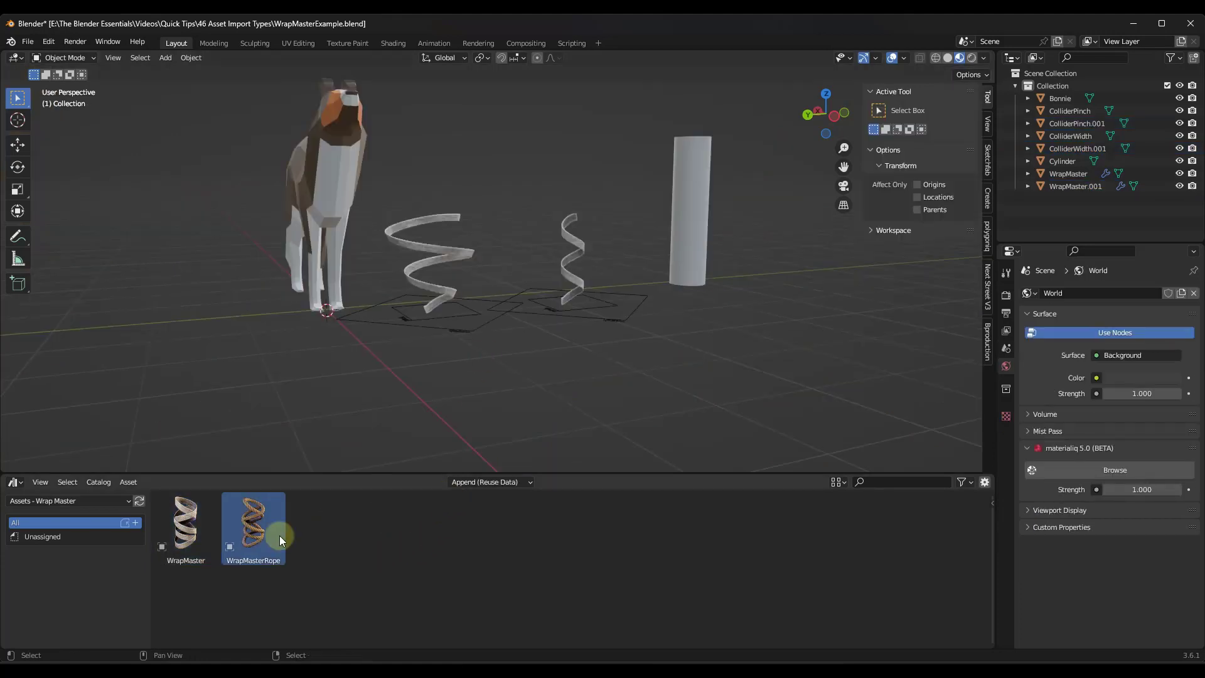
# Set the import method to Link and inspect the linked WrapMasterRope helix beside the dog from several angles.
pyautogui.click(489, 482)
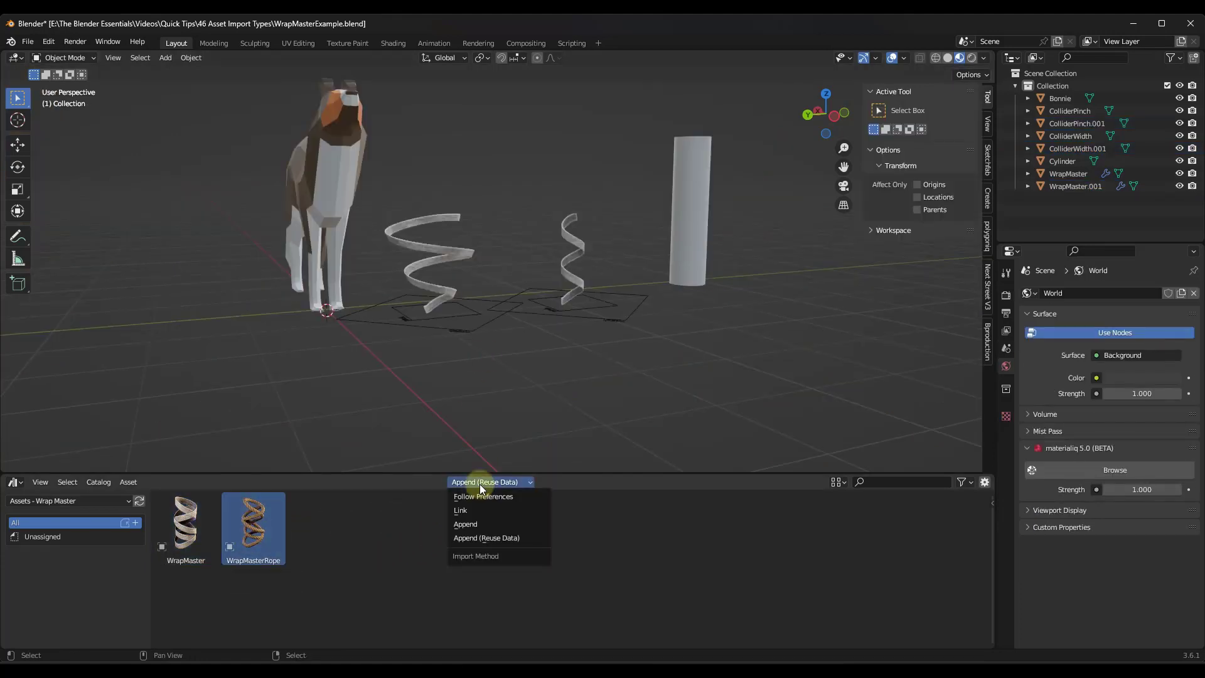
pyautogui.click(459, 510)
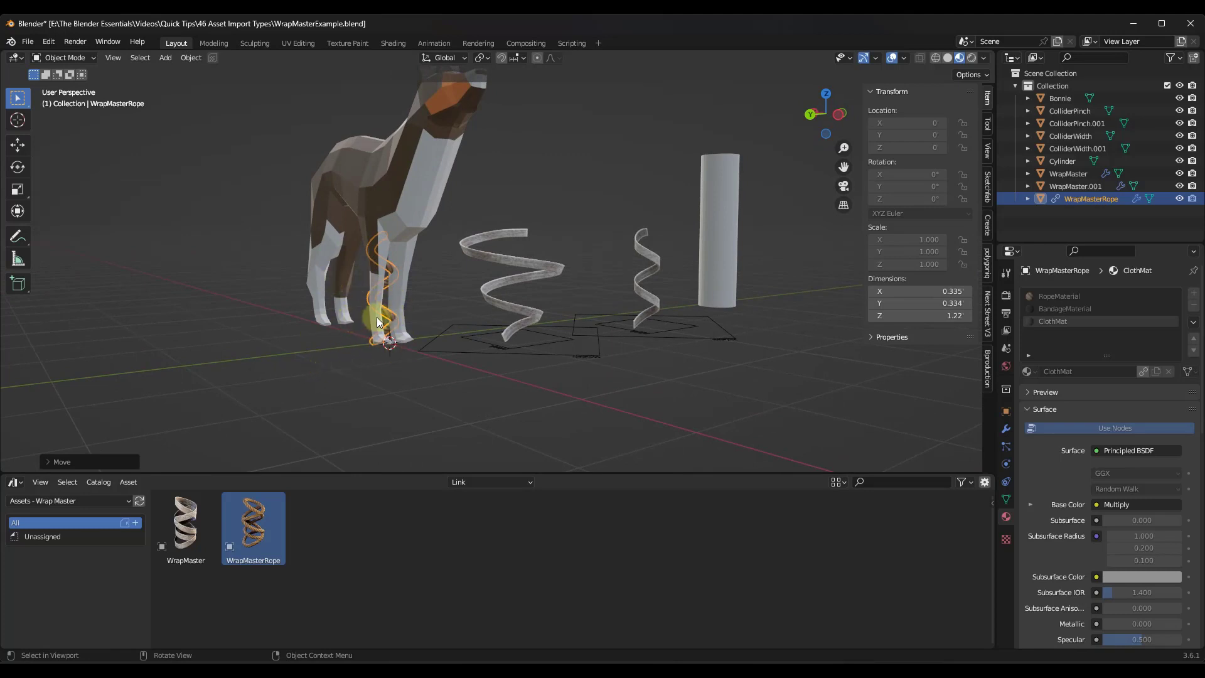
pyautogui.moveTo(376, 321); pyautogui.dragTo(515, 323)
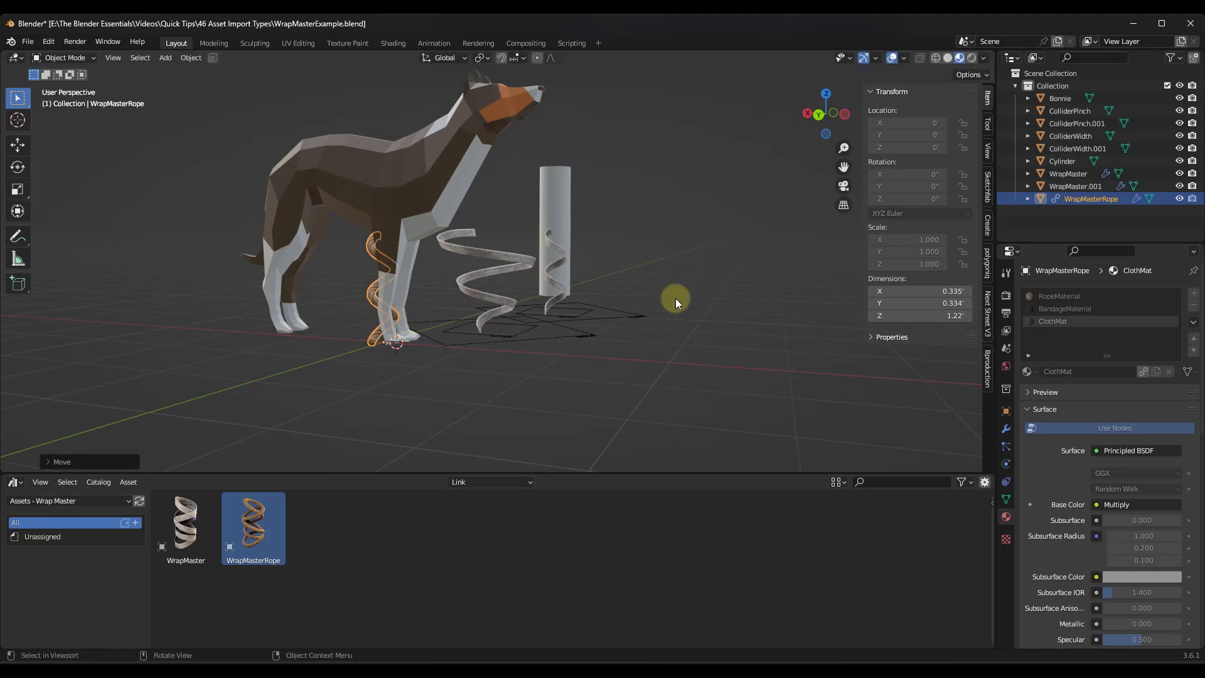
pyautogui.moveTo(675, 298); pyautogui.dragTo(496, 304)
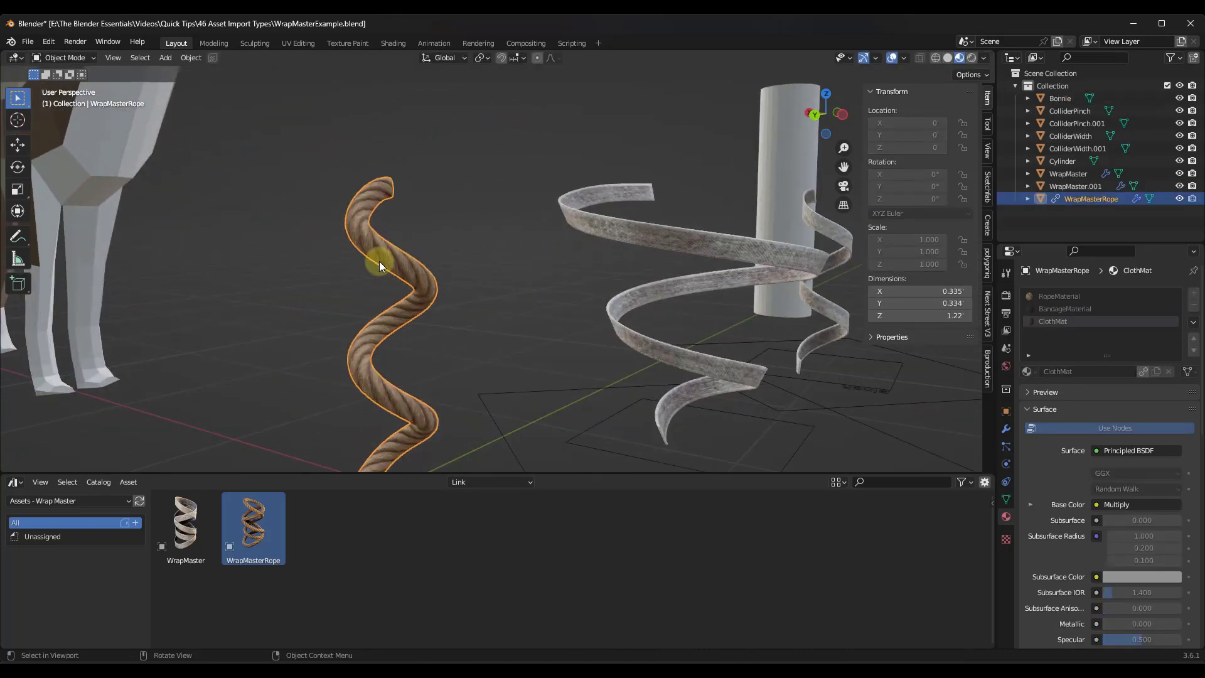
pyautogui.scroll(-3)
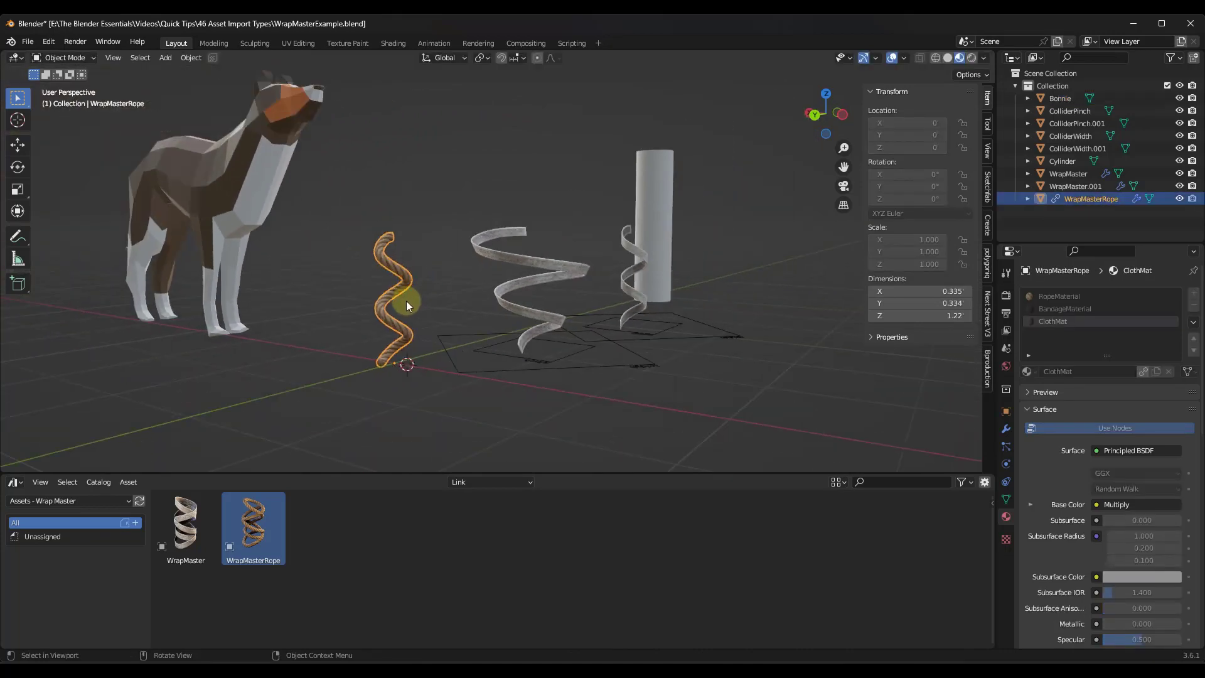
pyautogui.moveTo(407, 306); pyautogui.dragTo(448, 340)
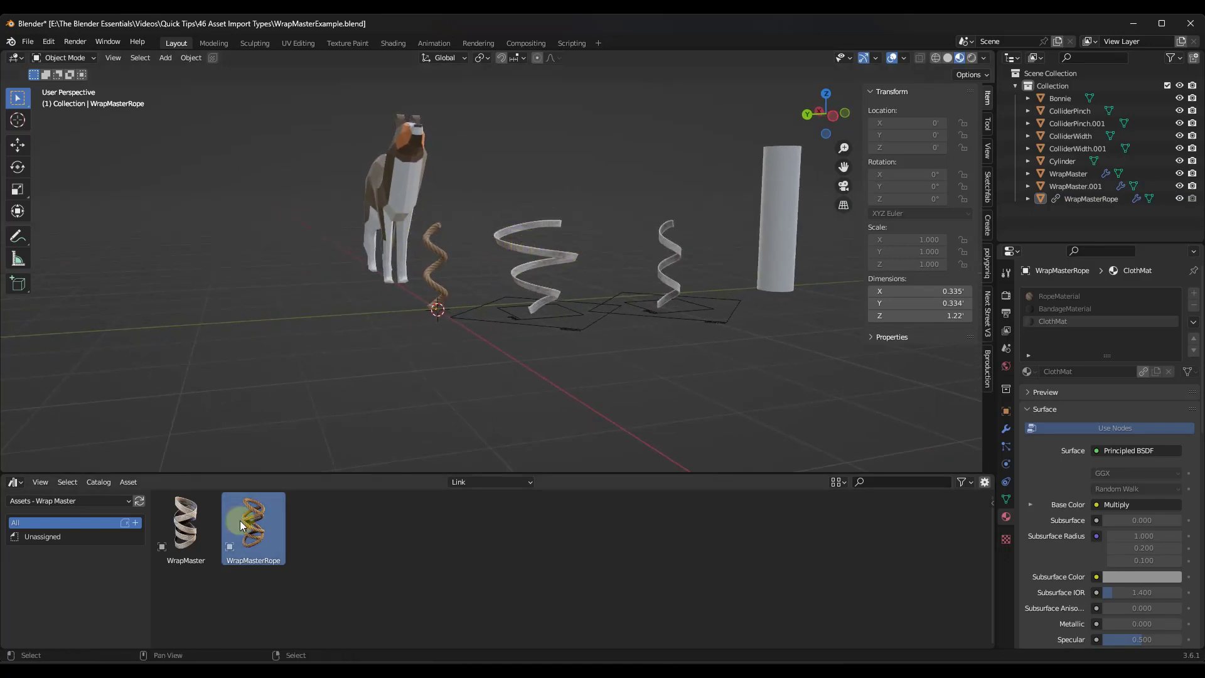
# Set the import method to Follow Preferences and head to the Edit menu for Preferences.
pyautogui.click(489, 482)
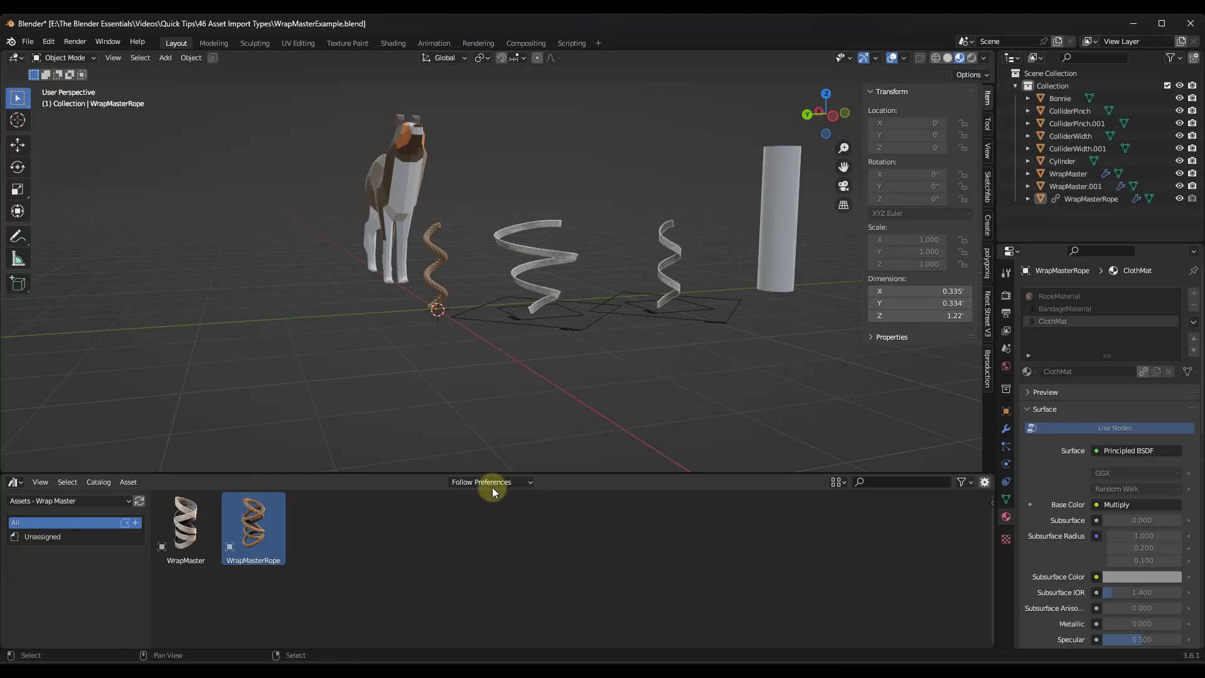
pyautogui.moveTo(485, 482)
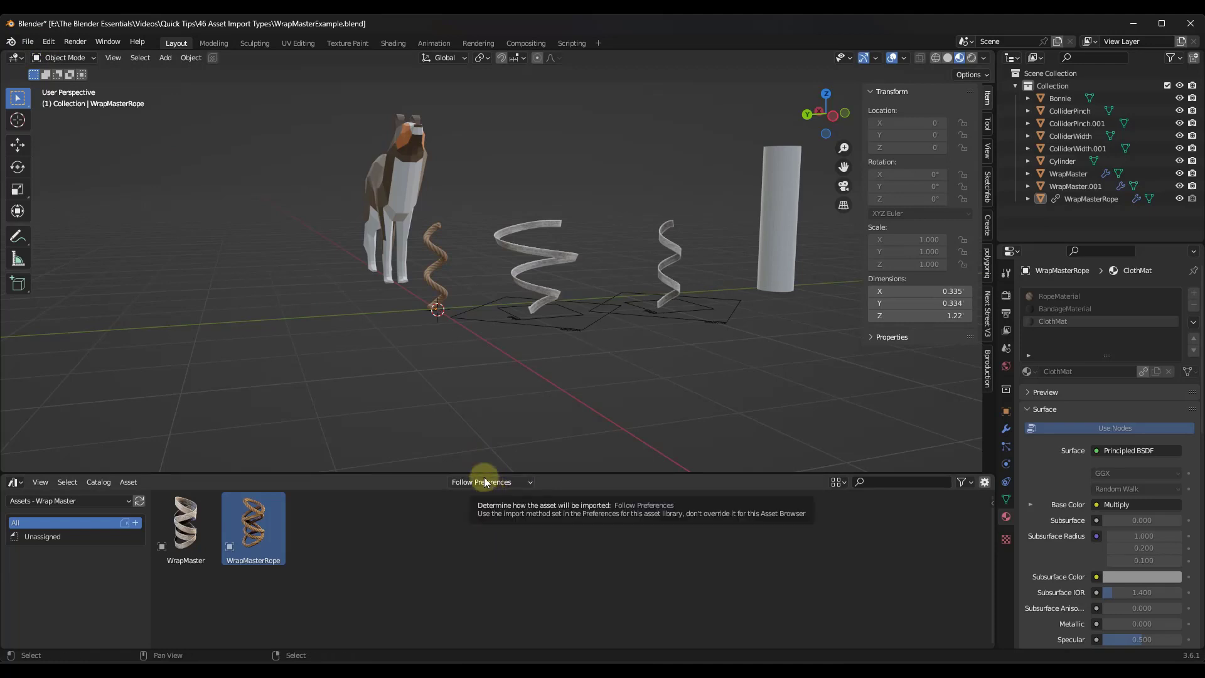
pyautogui.click(47, 42)
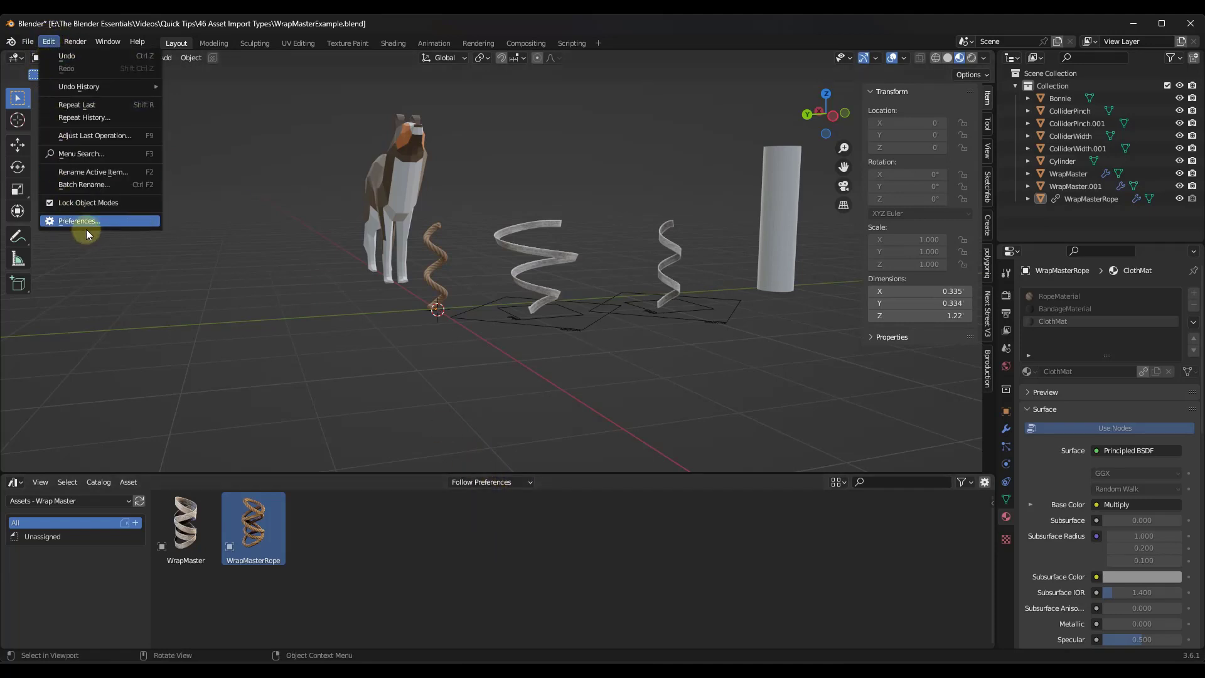
# In Preferences > Asset Libraries, set the Wrap Master library's import method to Append.
pyautogui.click(78, 220)
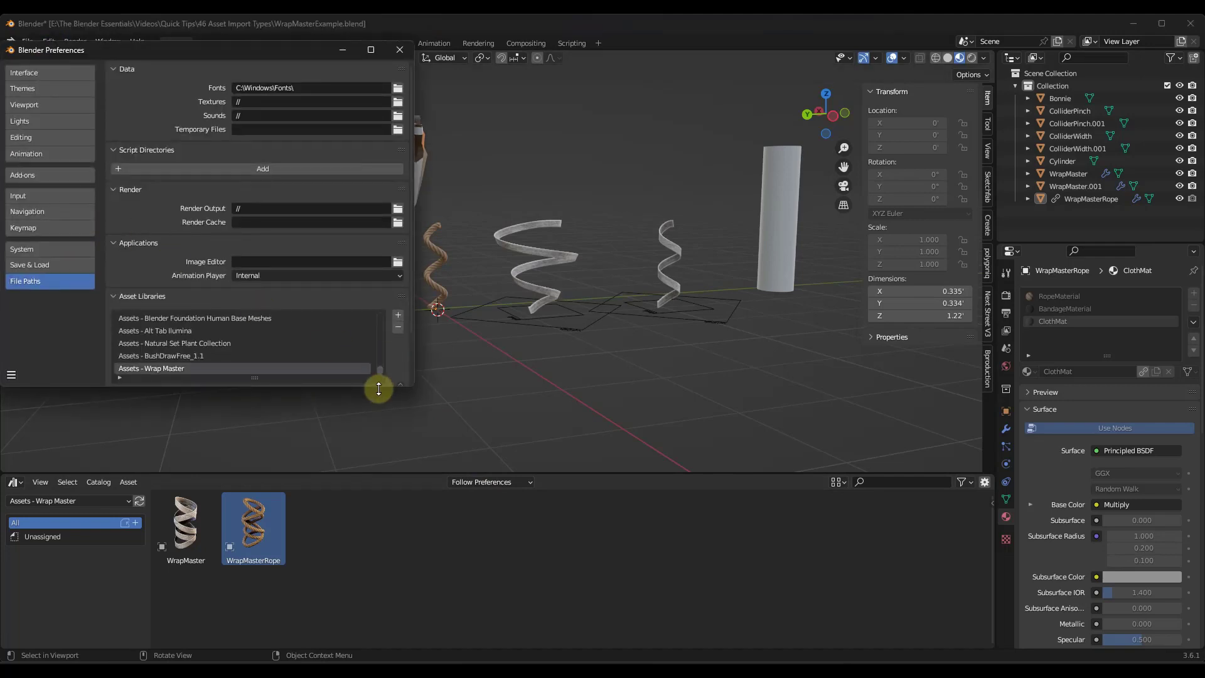
pyautogui.click(119, 378)
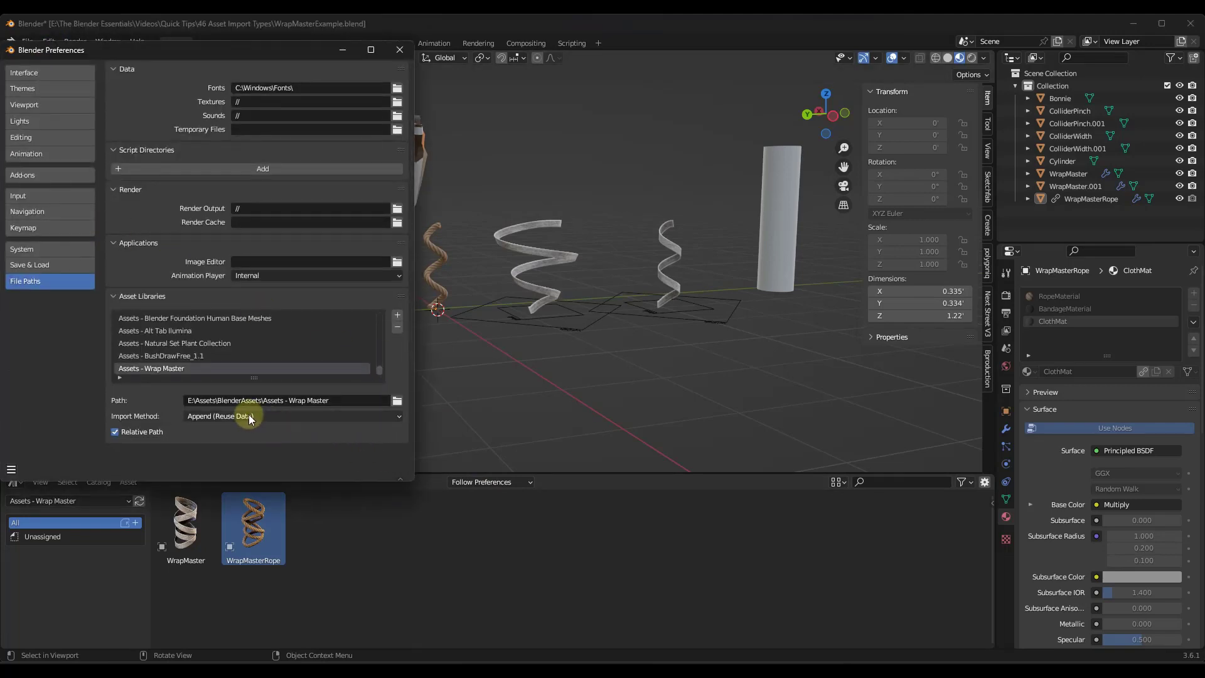
pyautogui.moveTo(259, 418)
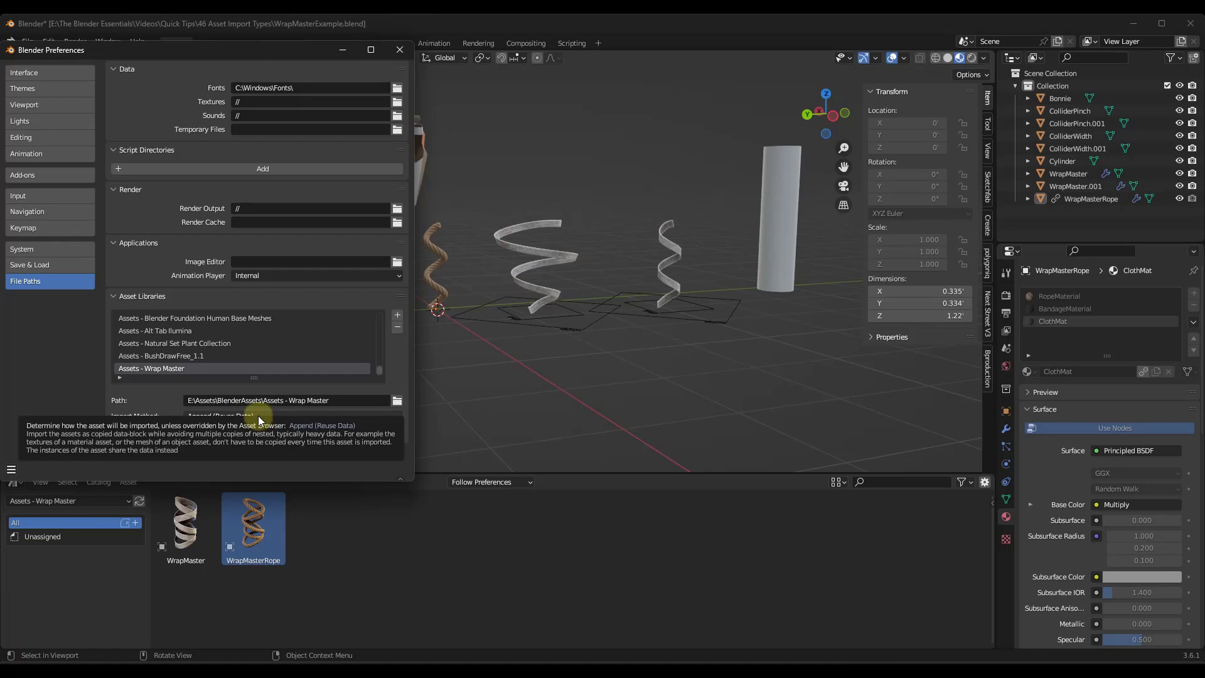
pyautogui.click(253, 415)
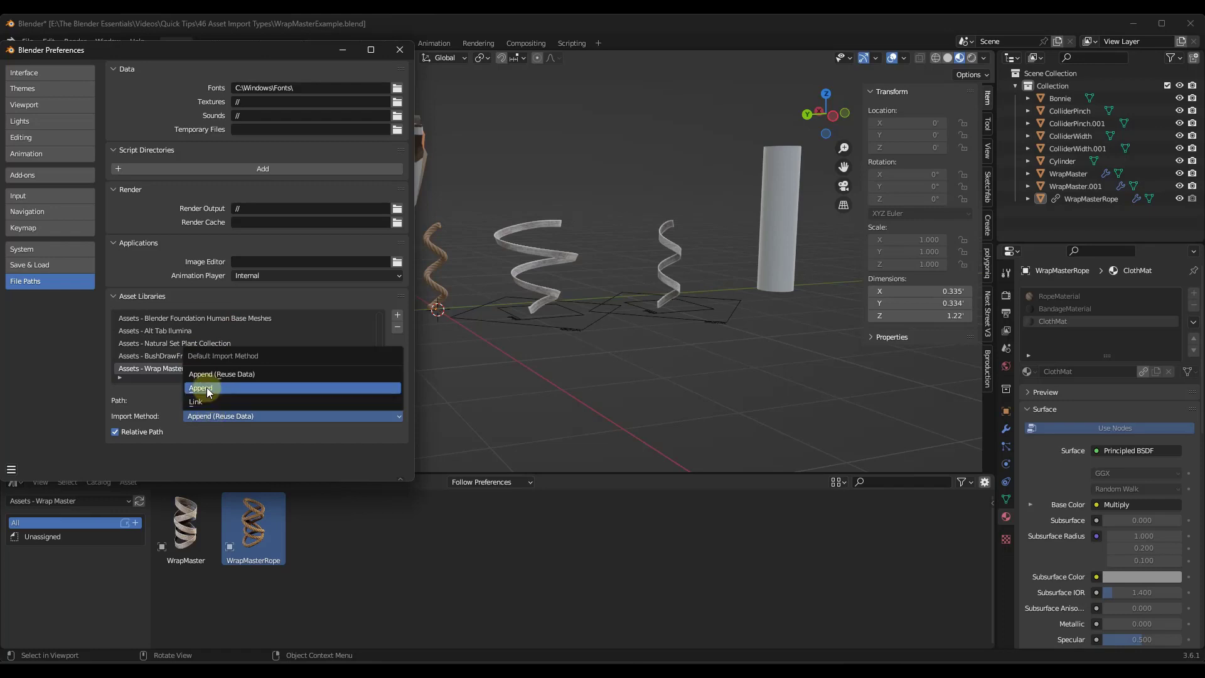
pyautogui.click(200, 388)
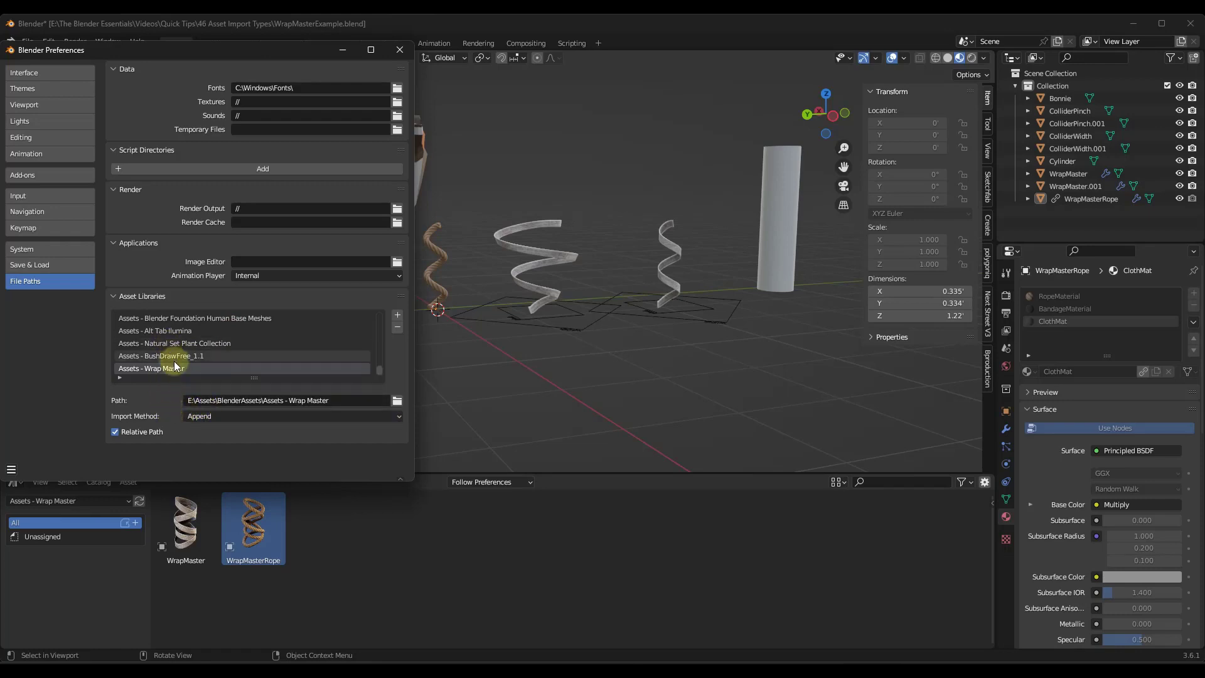
pyautogui.click(291, 416)
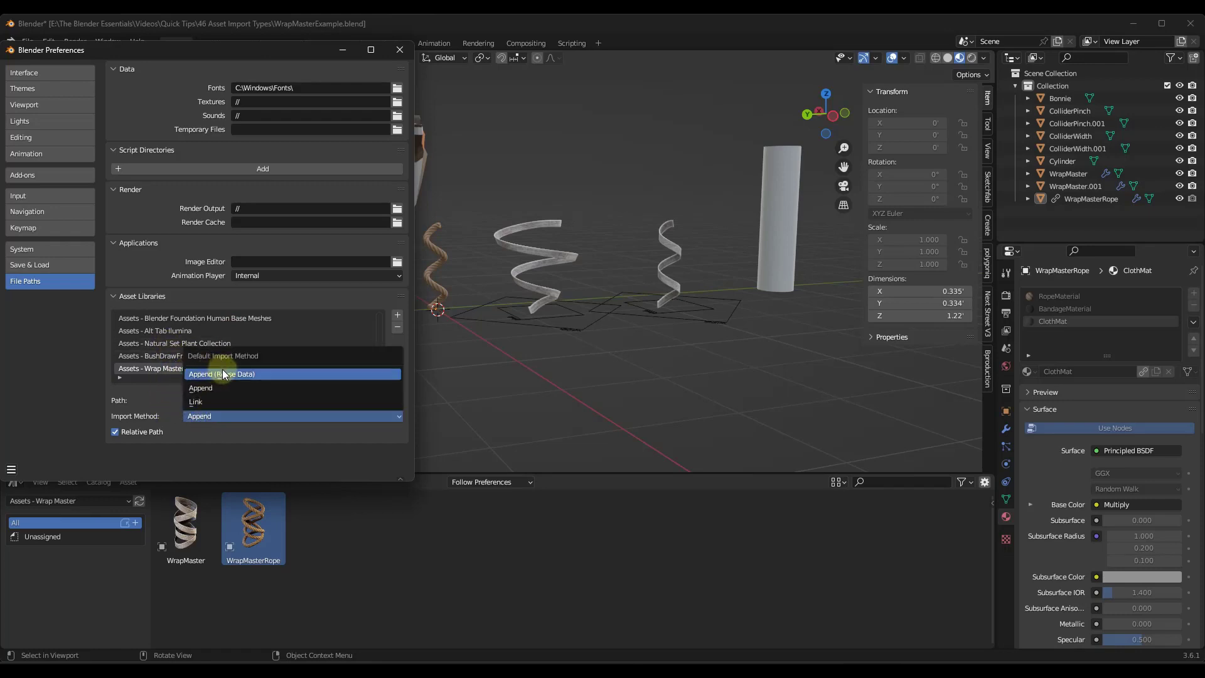
pyautogui.click(201, 388)
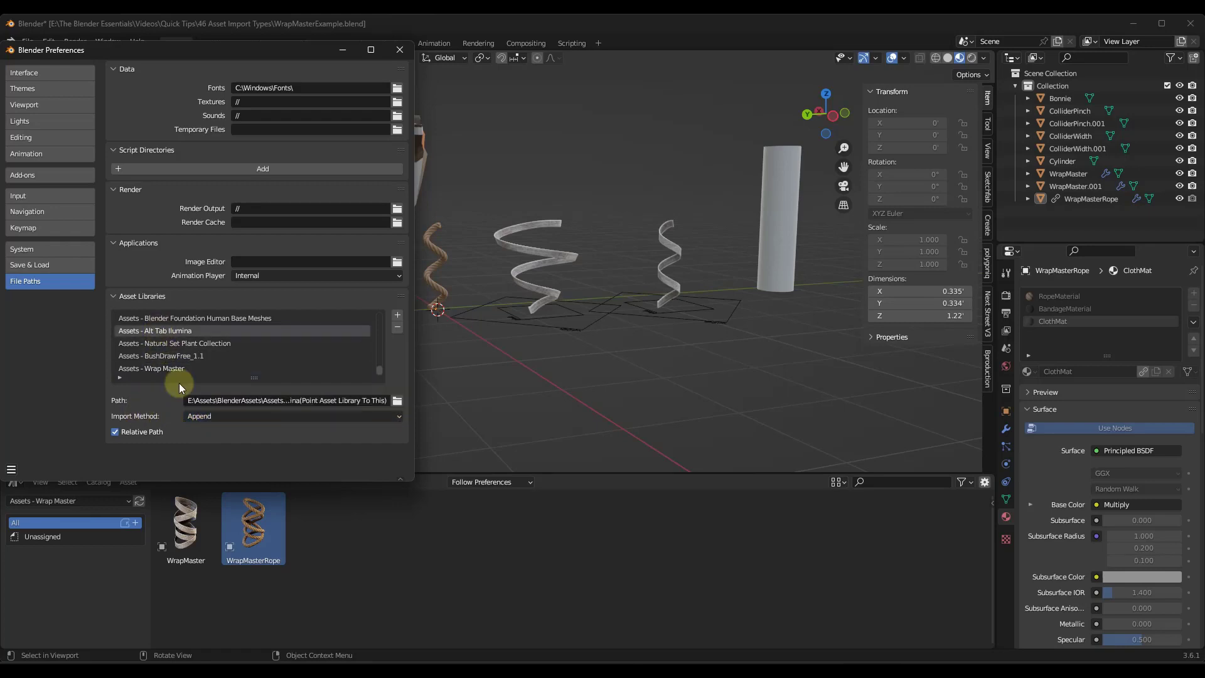
# Set the BushDrawFree_1.1 library's import method to Append and save the preferences.
pyautogui.click(161, 357)
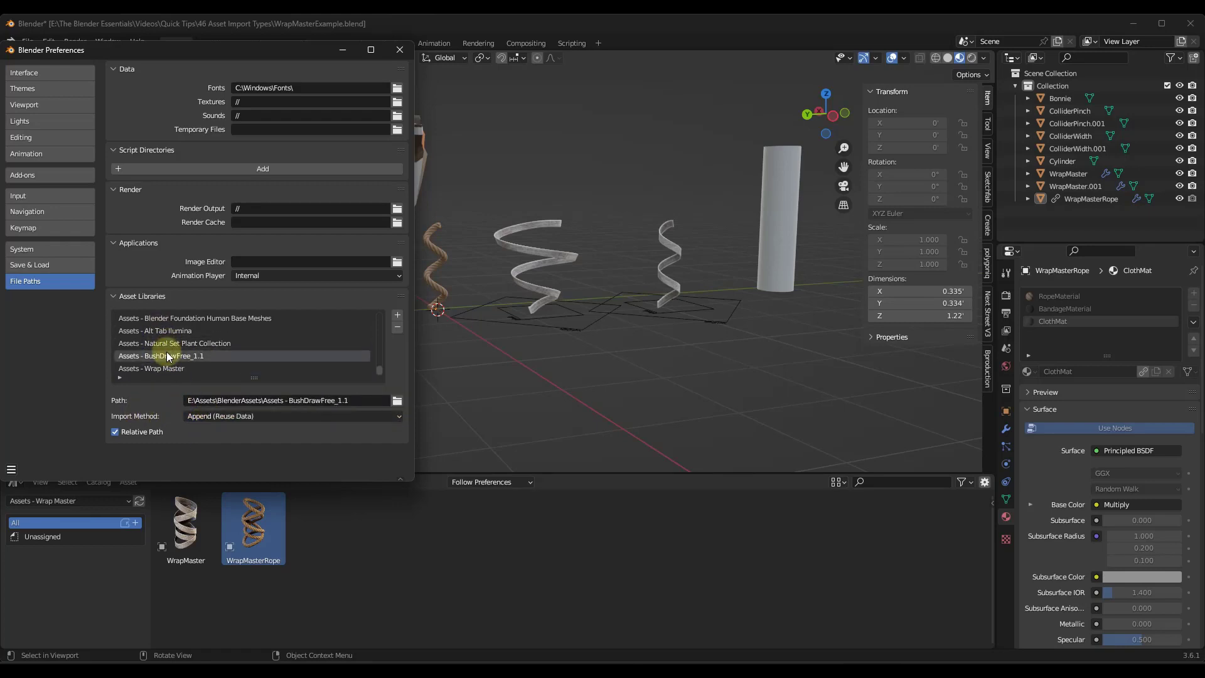
pyautogui.click(291, 415)
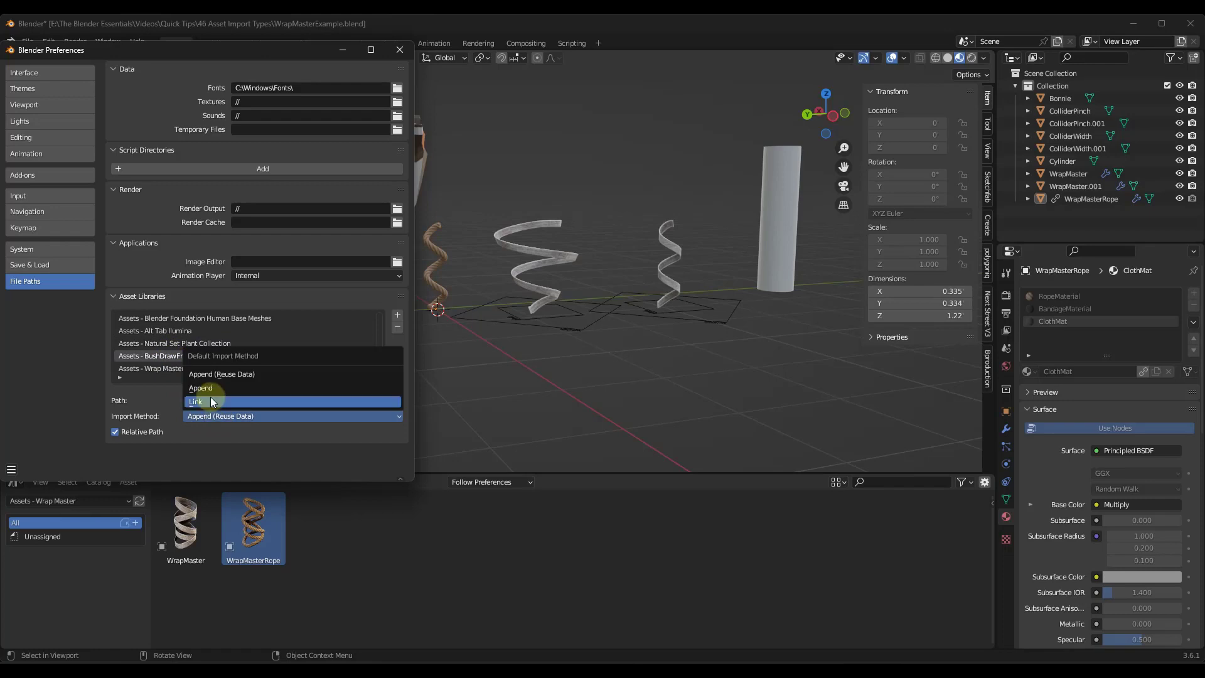
pyautogui.click(195, 402)
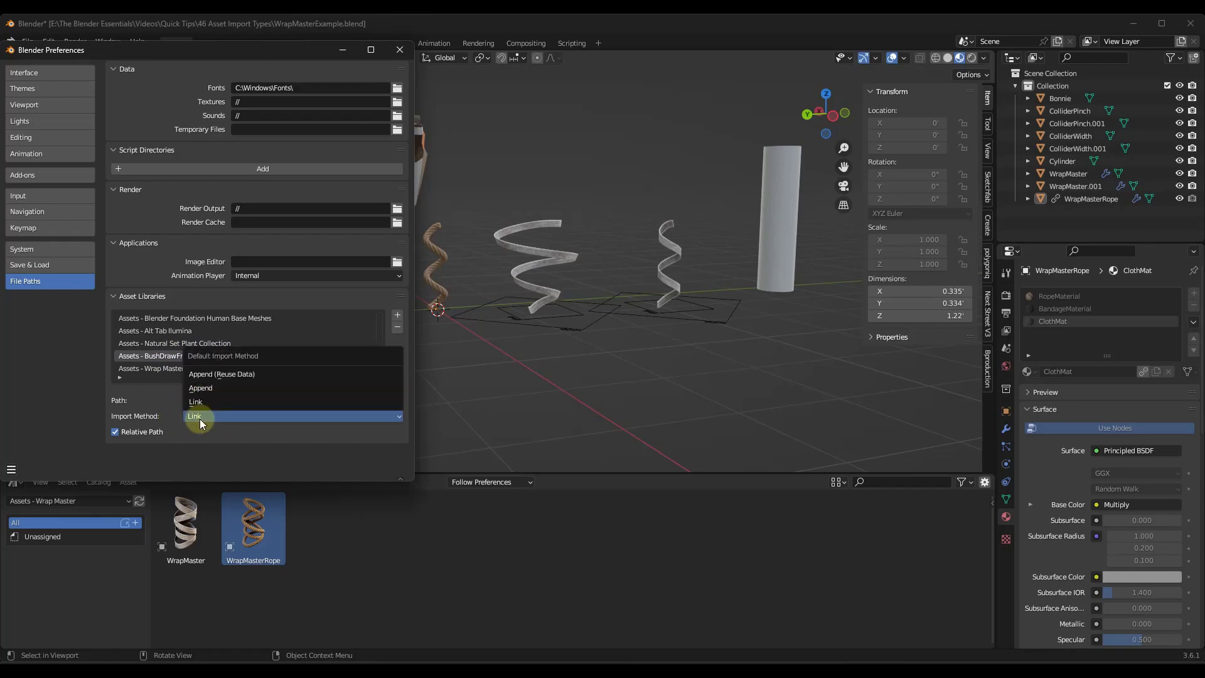
pyautogui.click(201, 388)
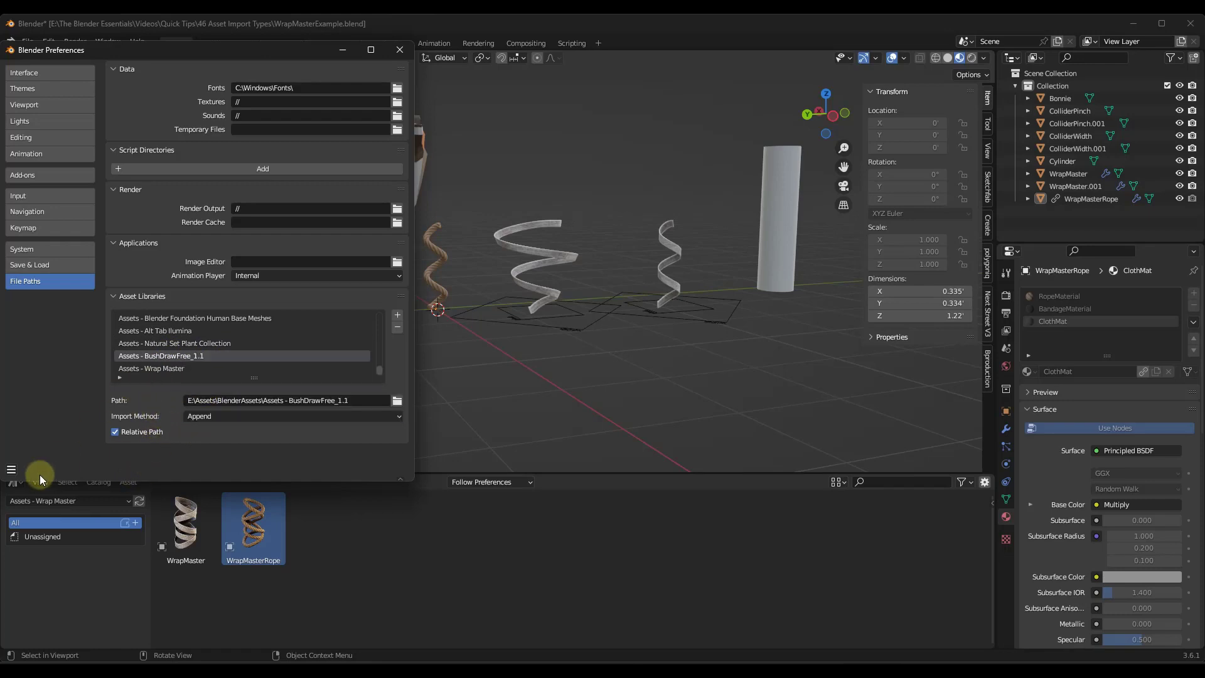
pyautogui.click(12, 487)
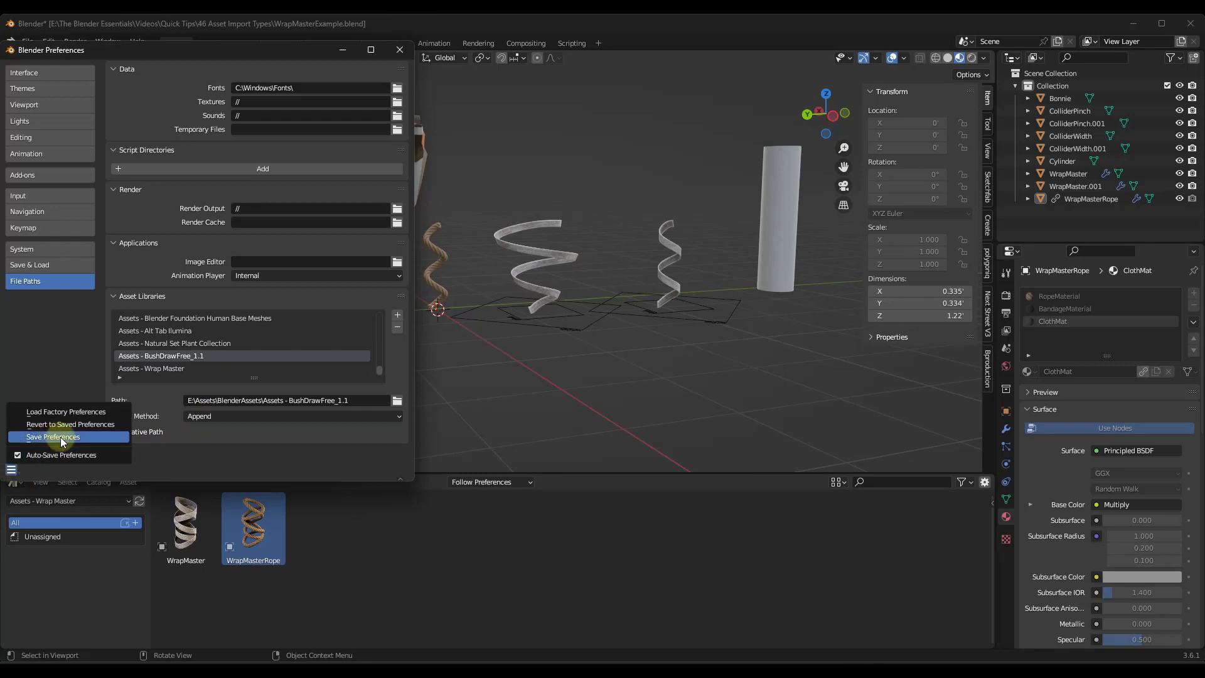
pyautogui.click(60, 437)
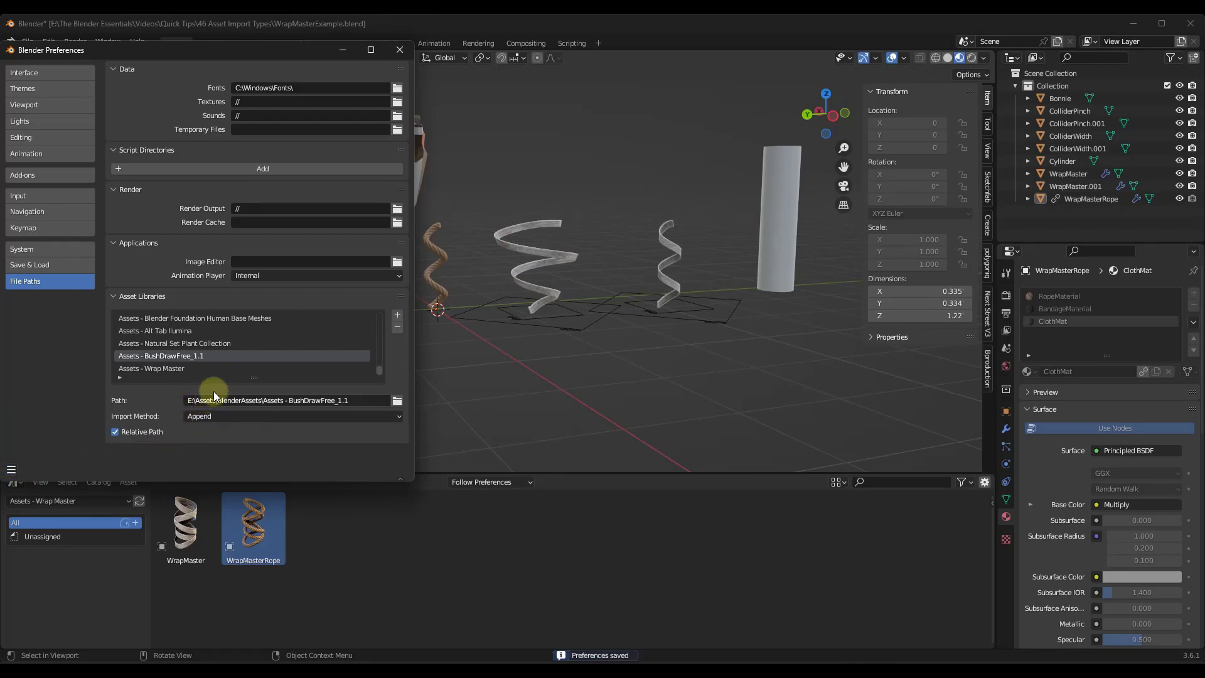
# Close Preferences and drop a new WrapMaster helix at the scene's front-left.
pyautogui.click(399, 49)
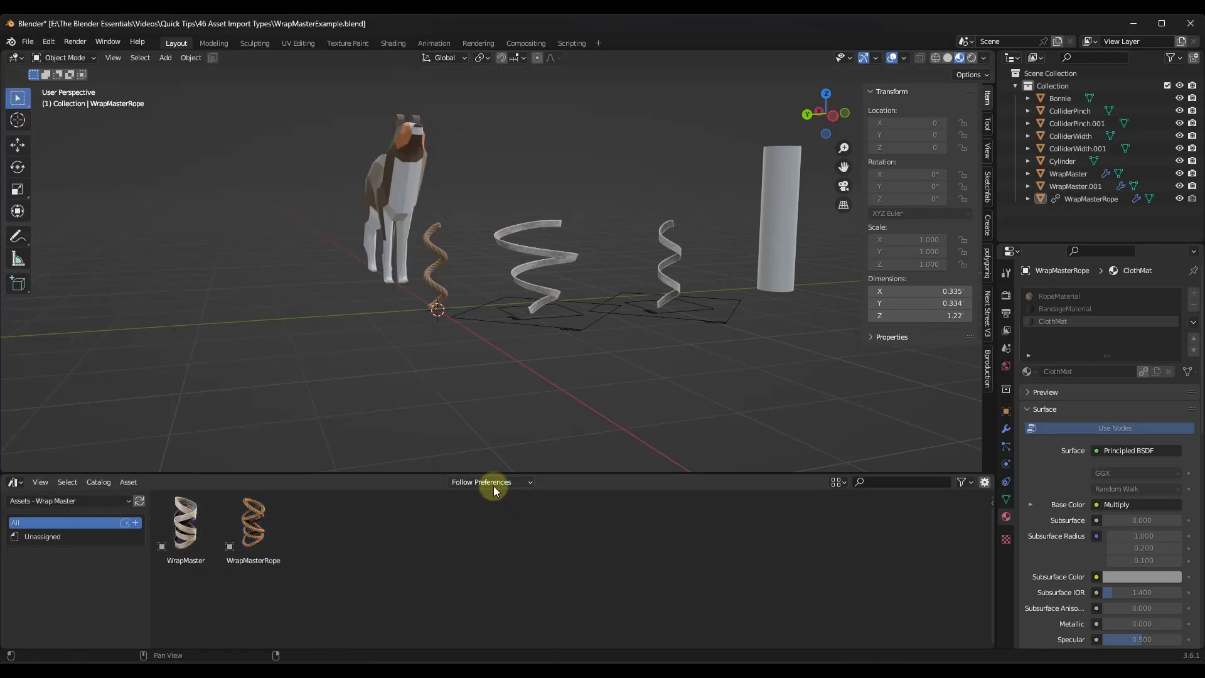
pyautogui.click(186, 524)
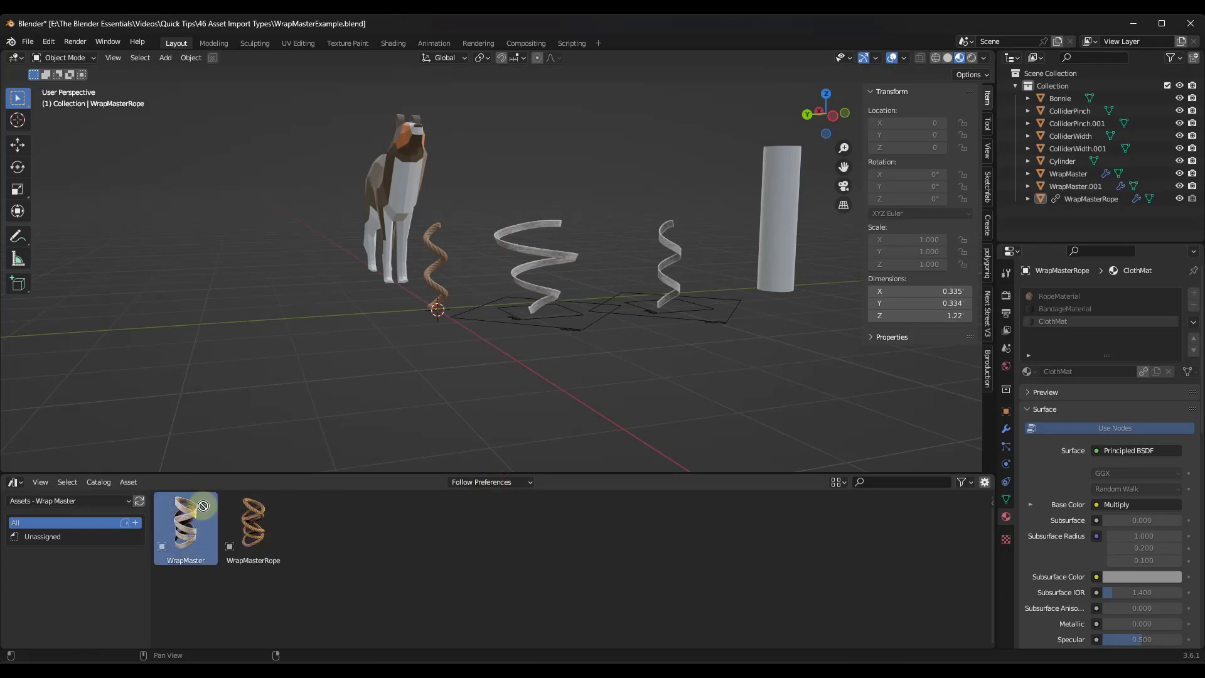
pyautogui.moveTo(185, 526); pyautogui.dragTo(249, 323)
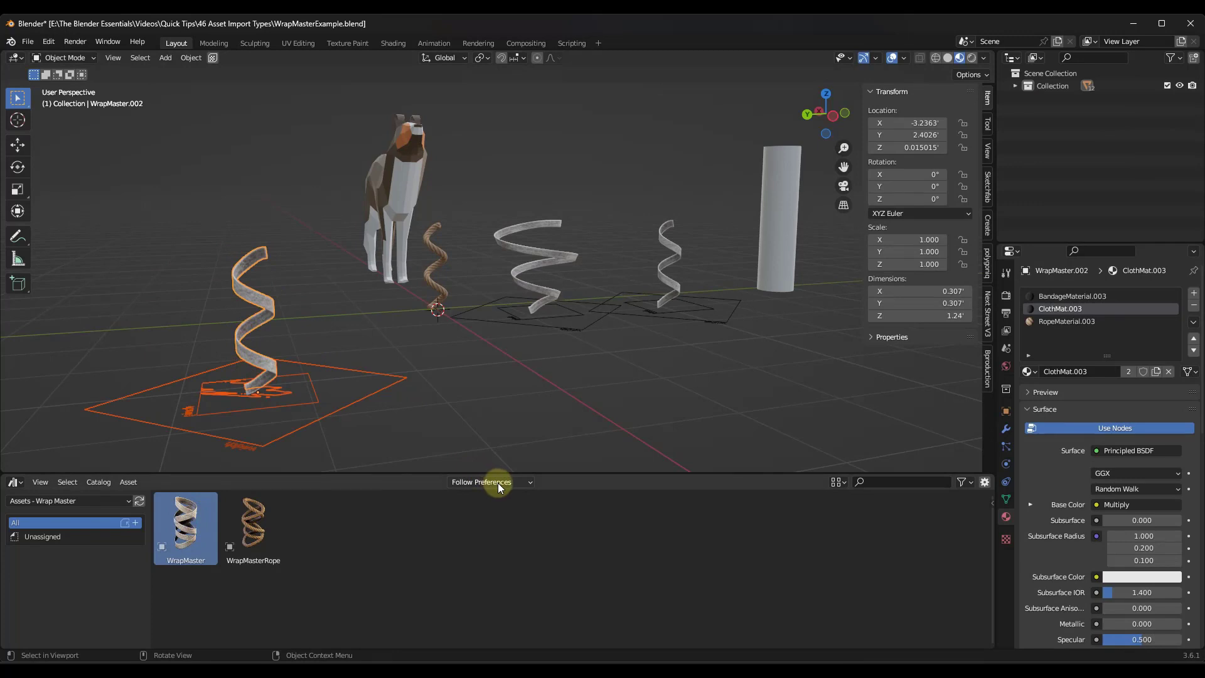
pyautogui.moveTo(489, 452)
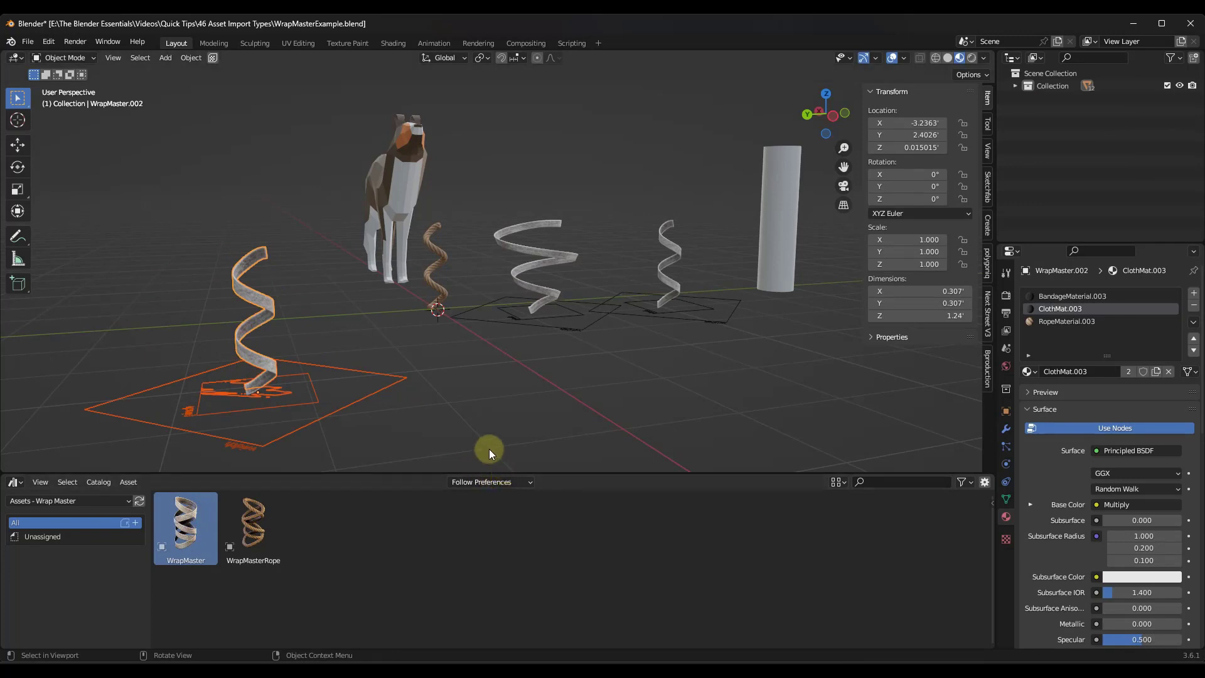